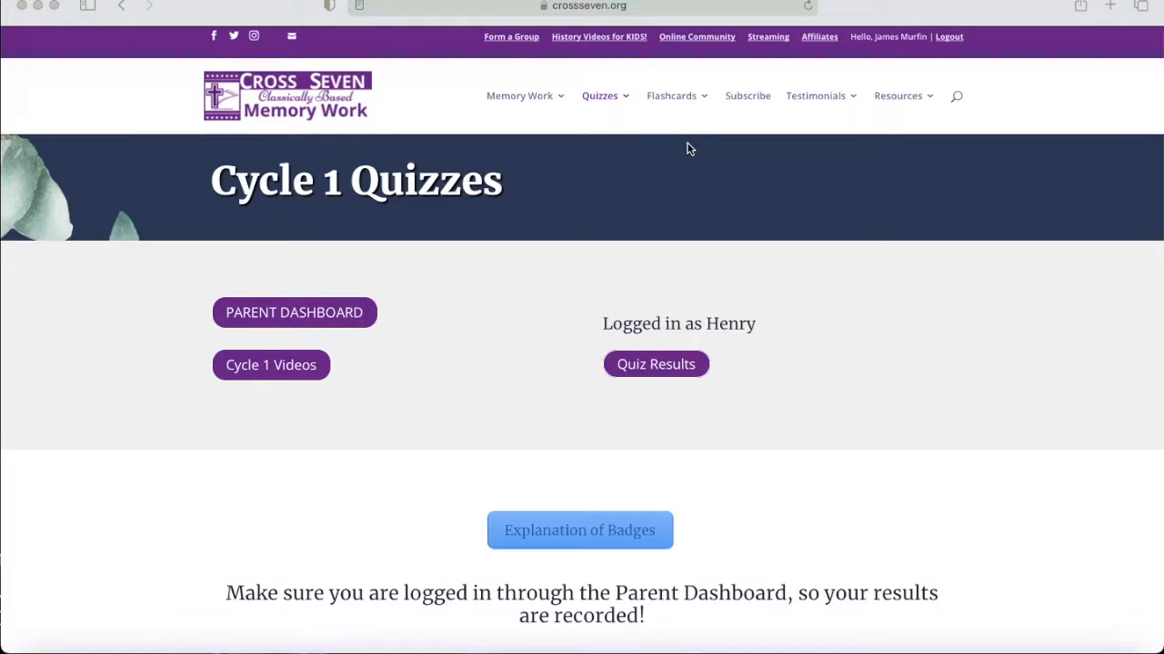
- Choose Cycle 1 Flashcards from the Flashcards menu
left_click(671, 95)
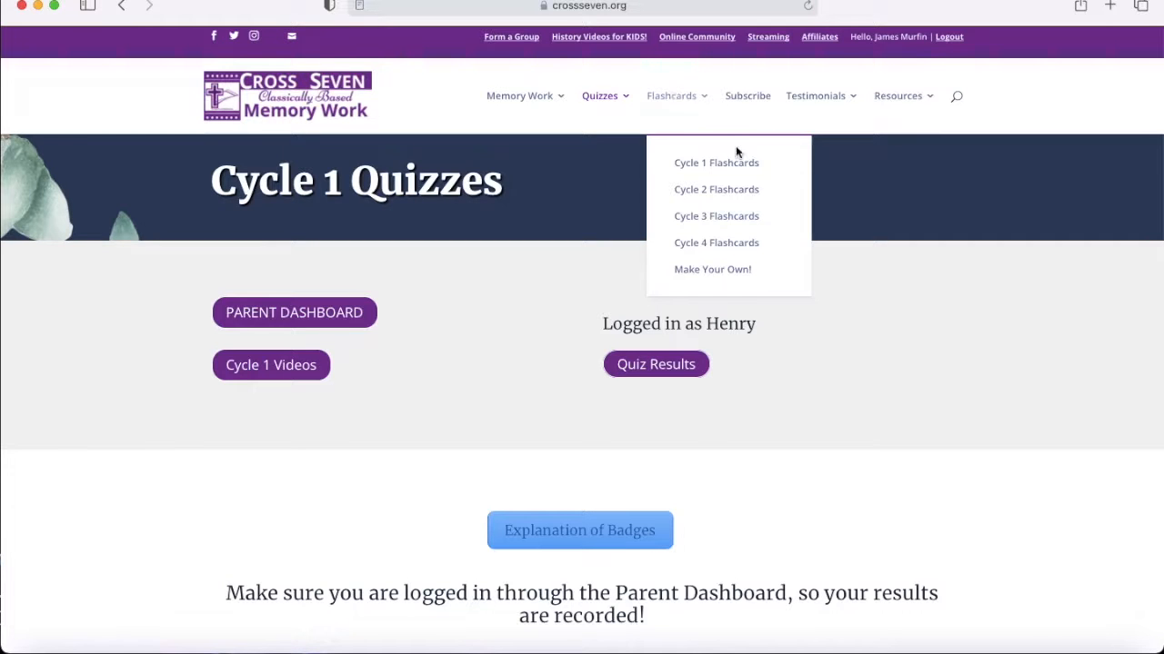
left_click(715, 162)
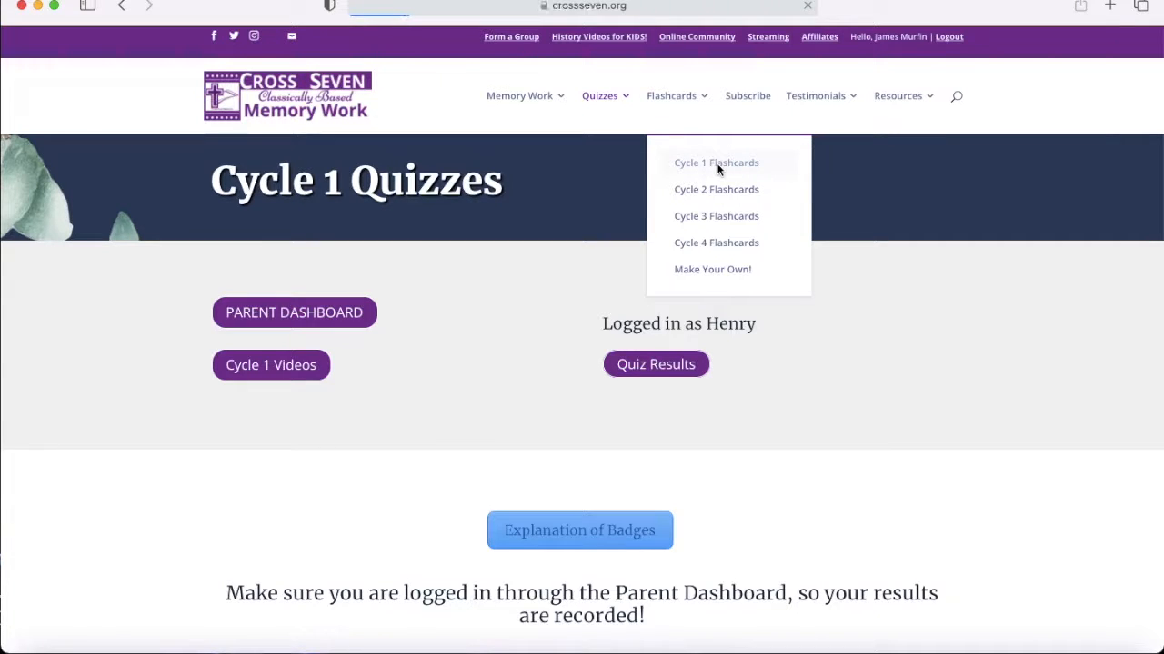
- Scroll to the flashcard box, put Box #1 in edit mode and open Add New
left_click(716, 163)
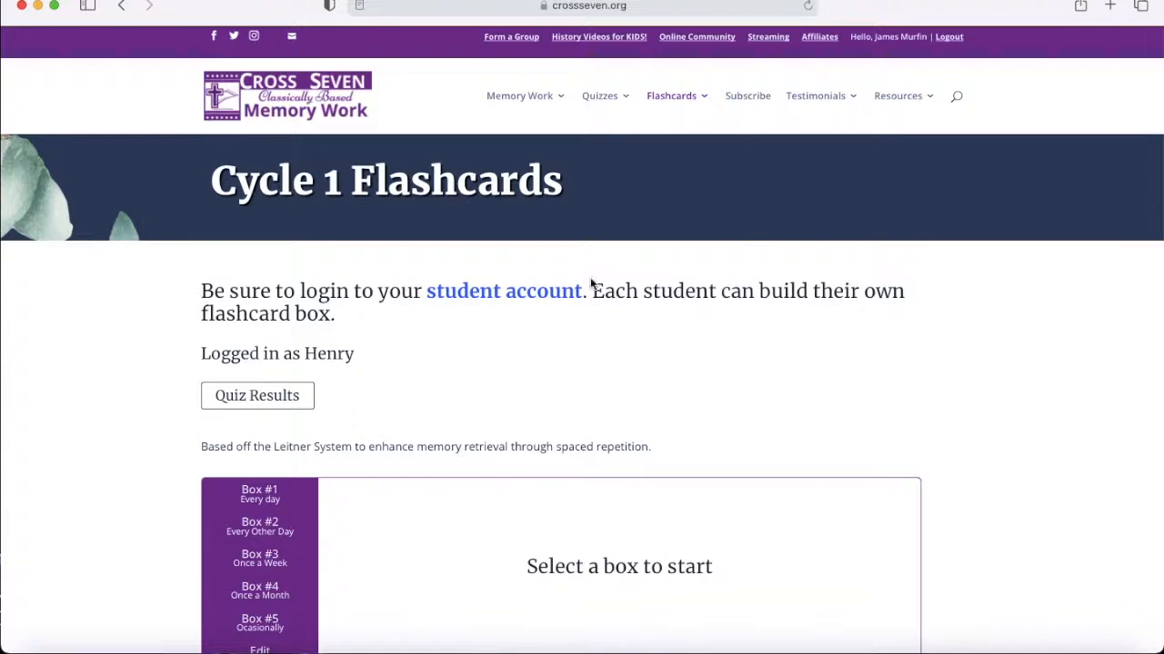
mouse_move(429, 407)
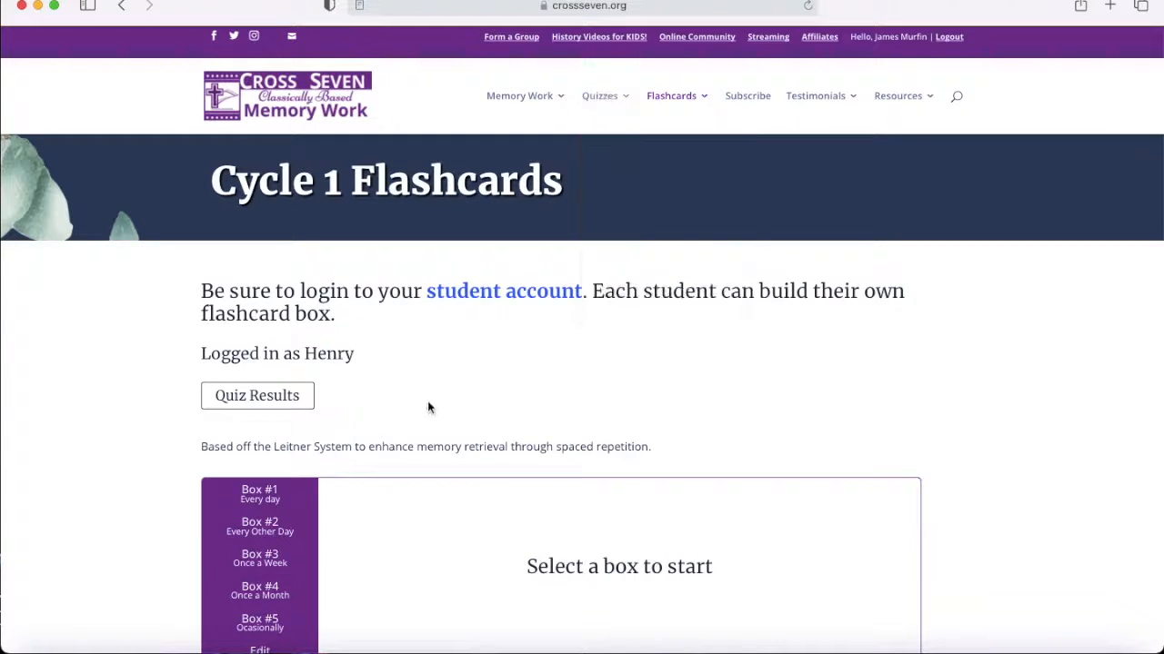
scroll("down", 3)
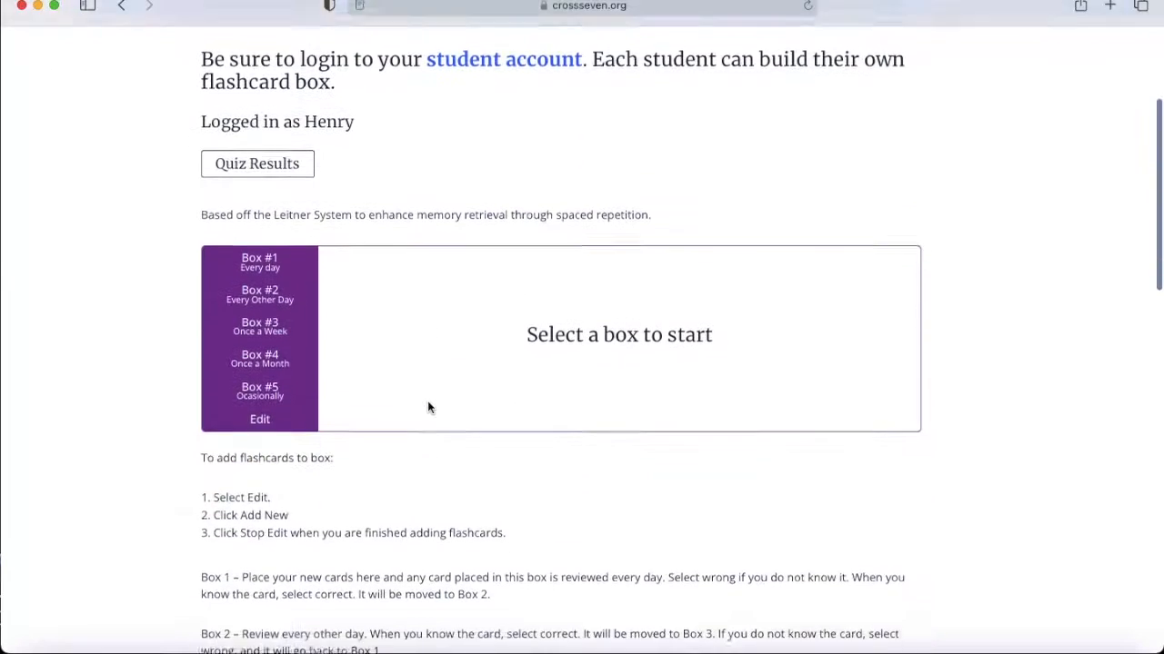
scroll("down", 3)
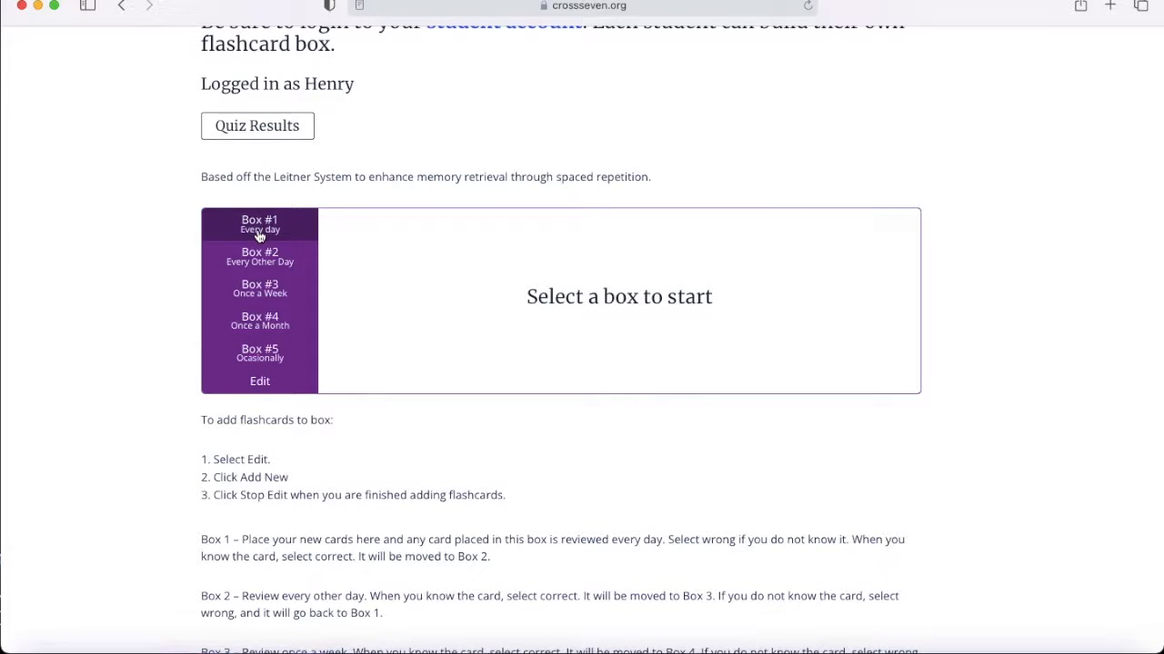
mouse_move(259, 381)
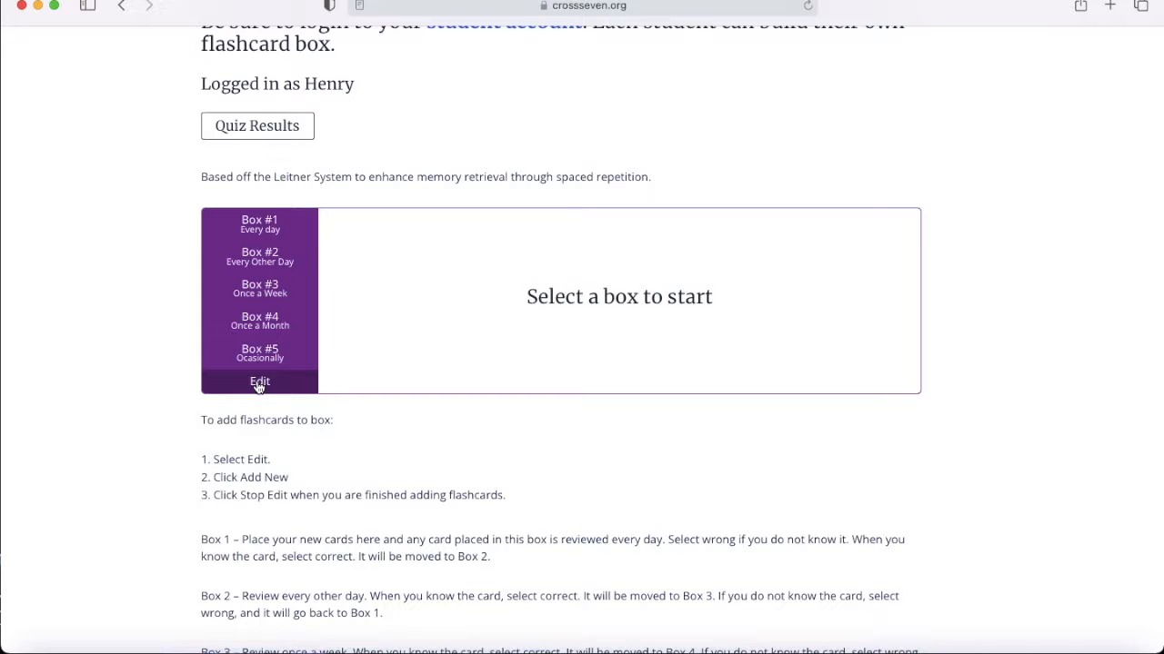
left_click(259, 381)
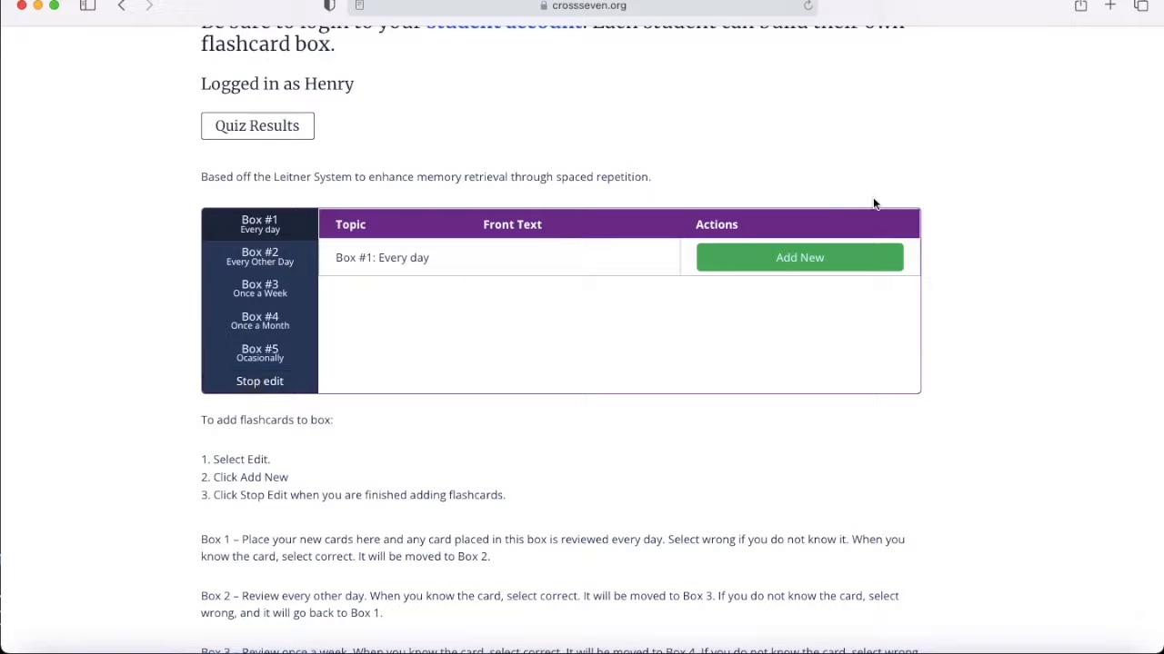
left_click(799, 258)
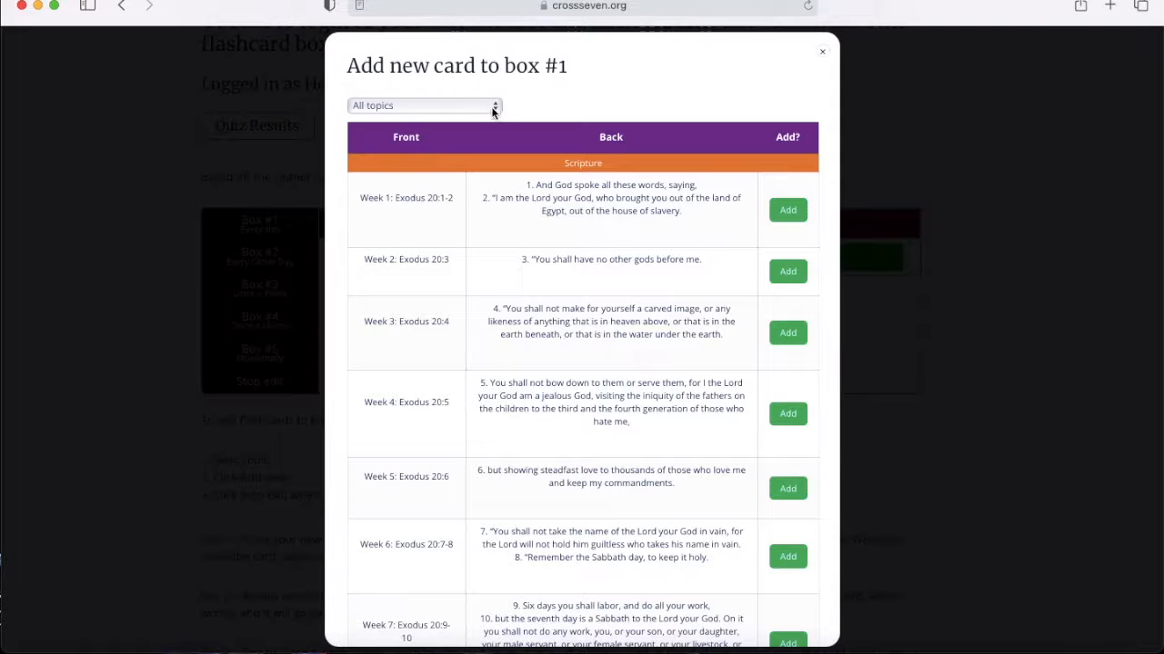
- Add the History 1 - Video Week 1–3 cards to Box #1, then close the window
left_click(422, 106)
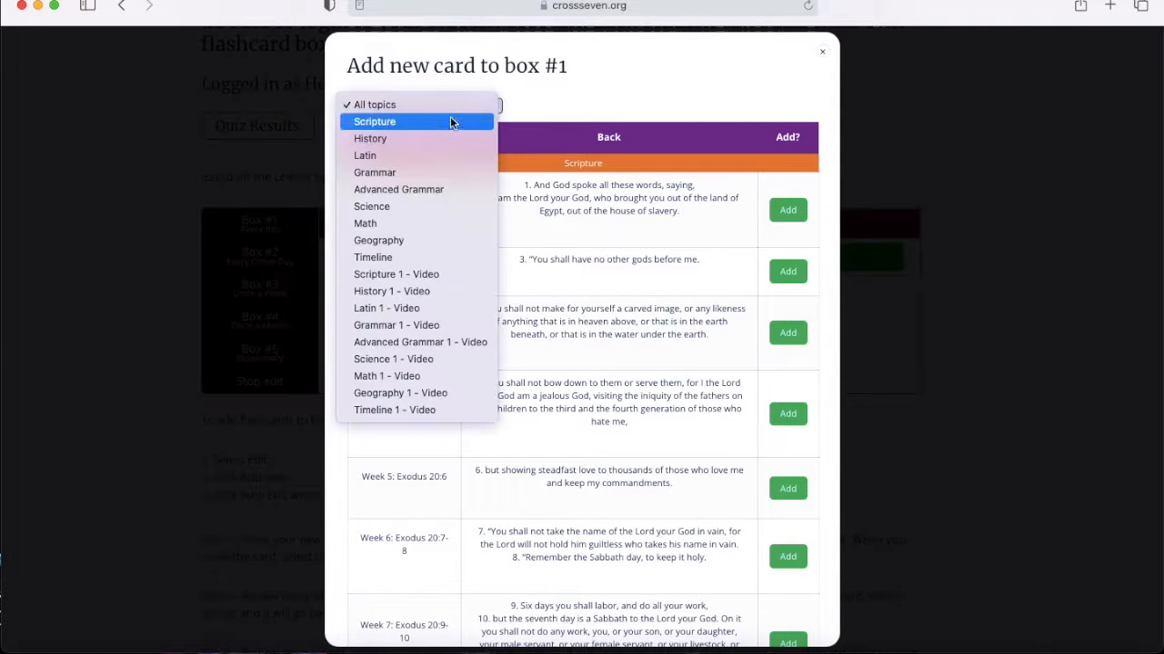
mouse_move(413, 103)
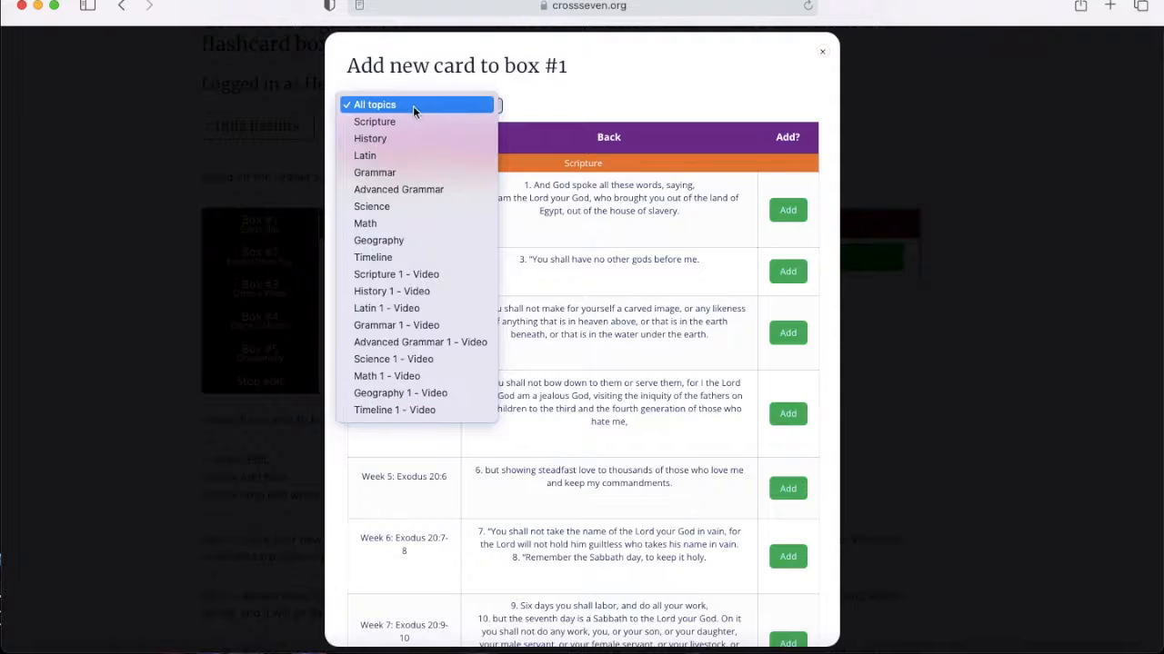
mouse_move(400, 139)
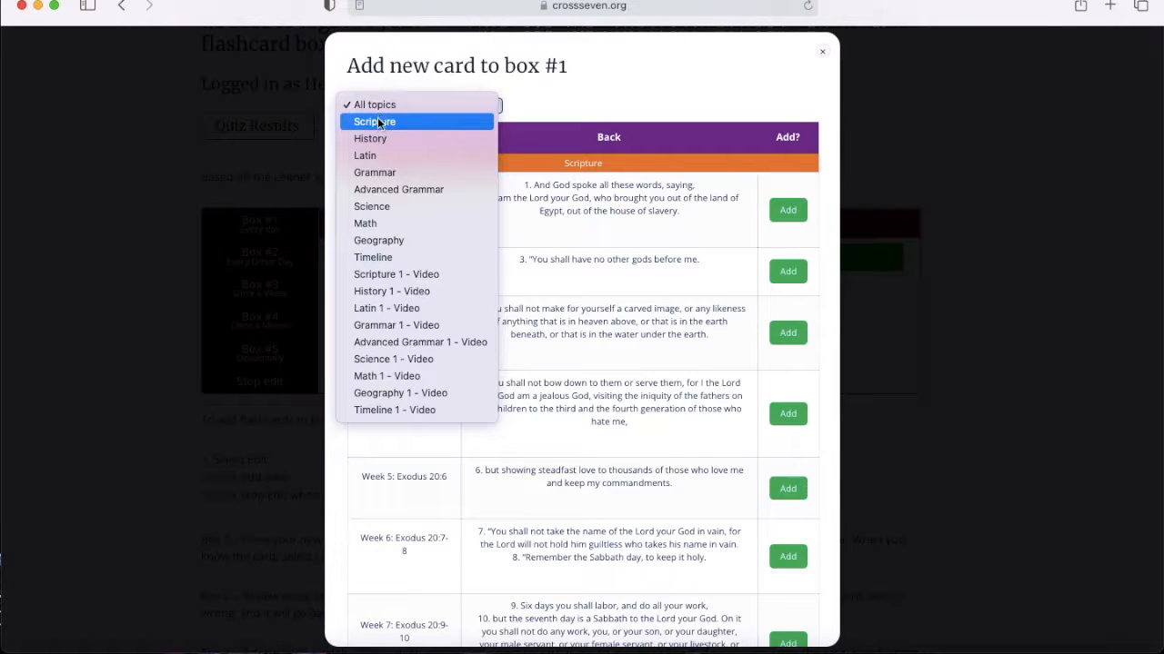
mouse_move(371, 206)
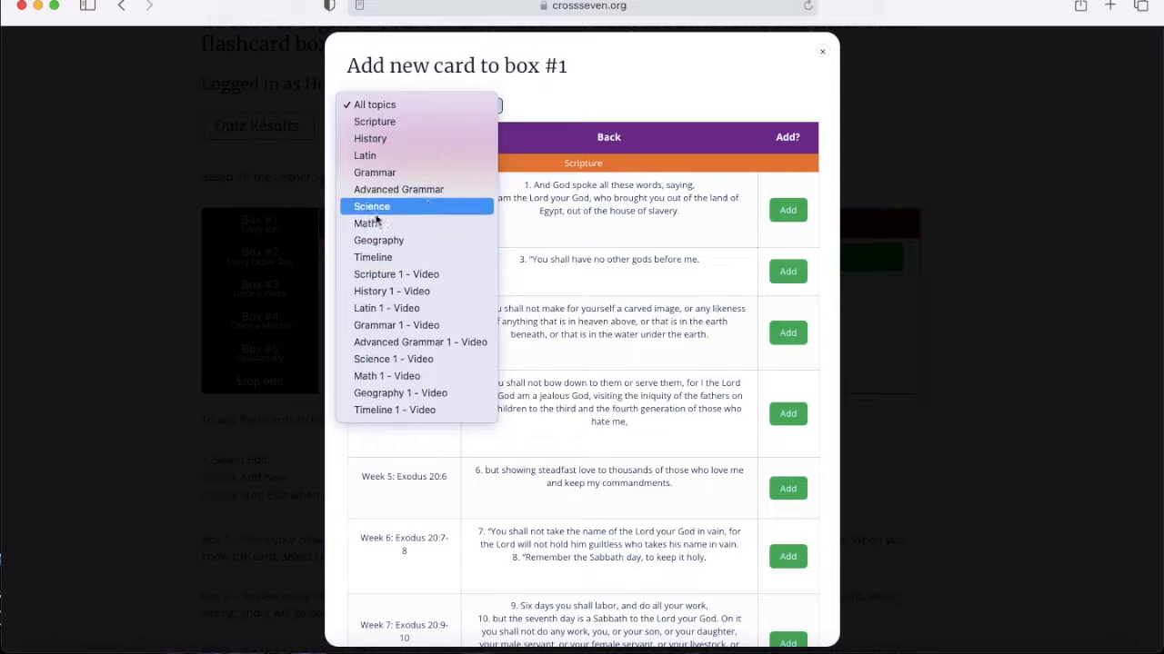
mouse_move(397, 274)
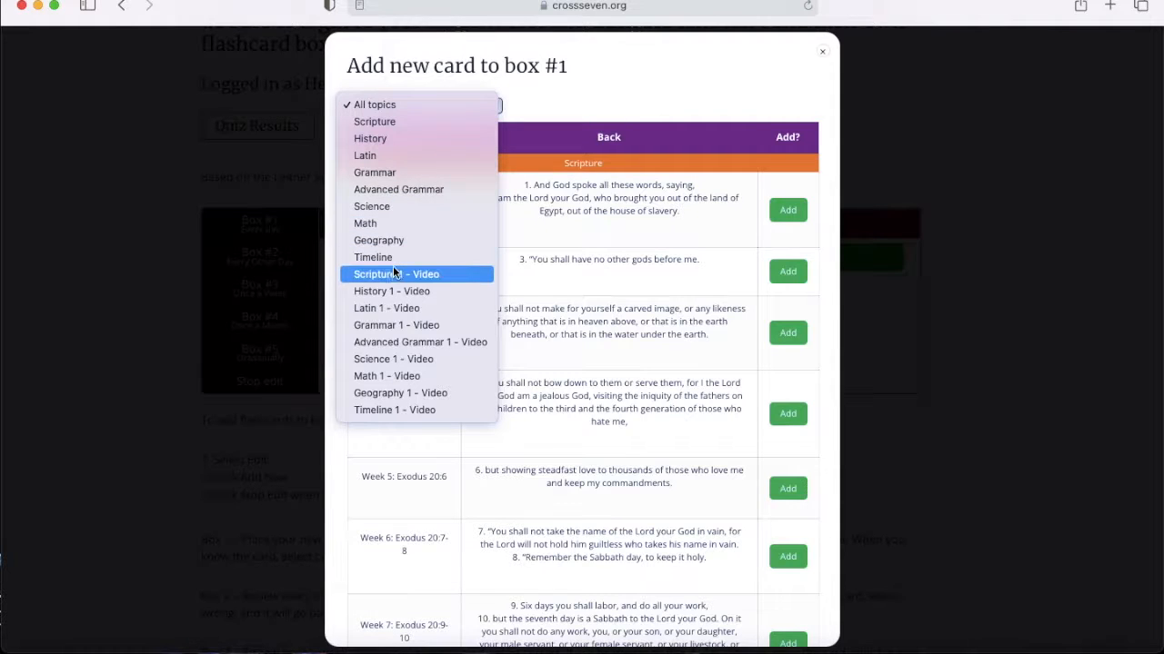
mouse_move(395, 240)
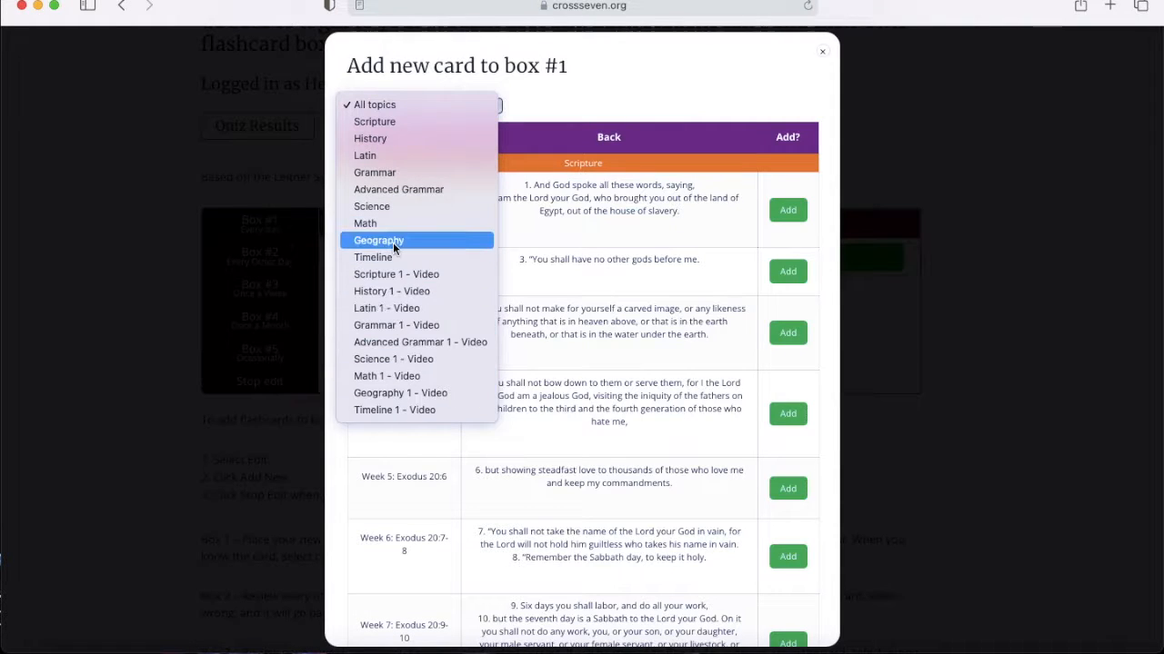
mouse_move(389, 172)
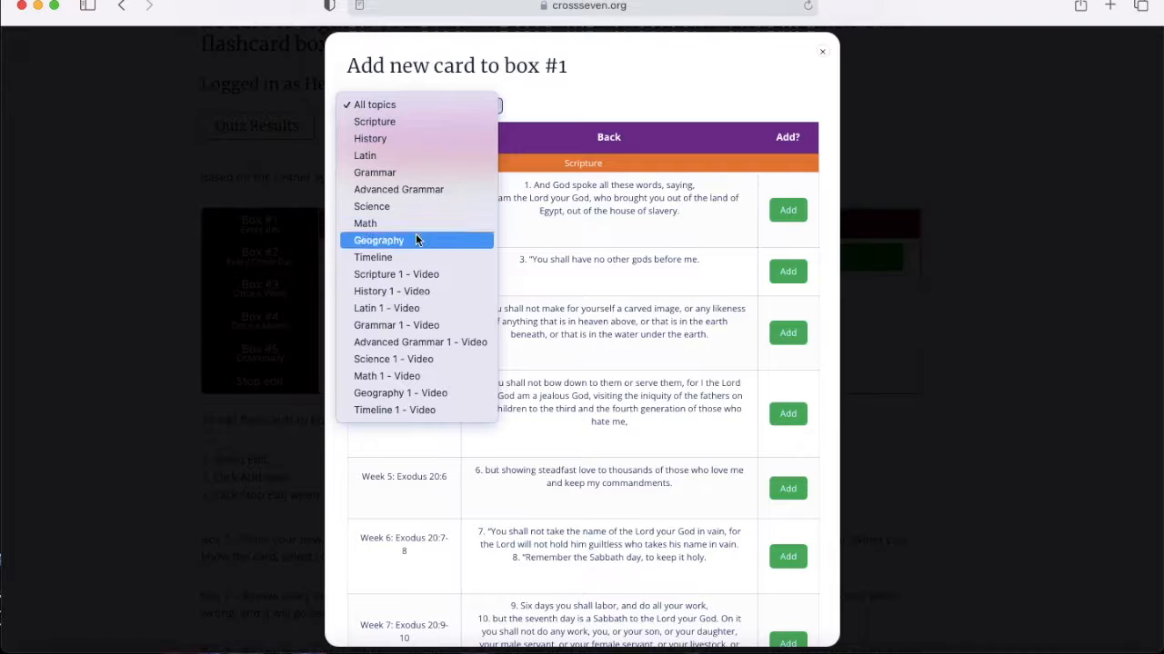
mouse_move(409, 290)
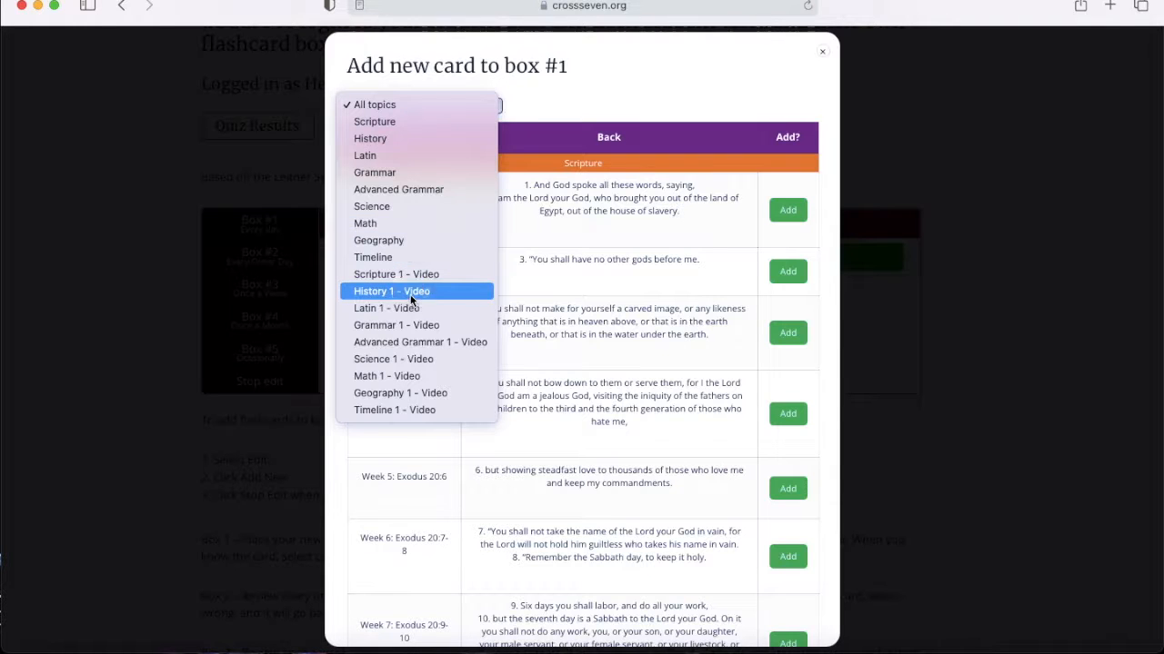
left_click(390, 291)
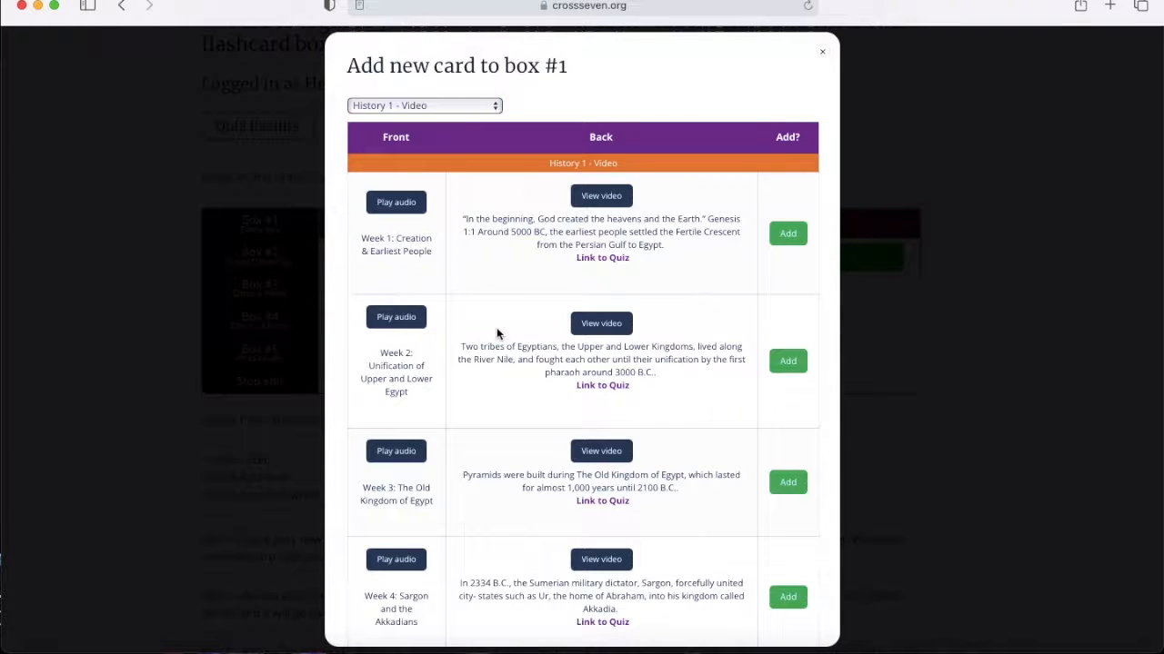
mouse_move(542, 132)
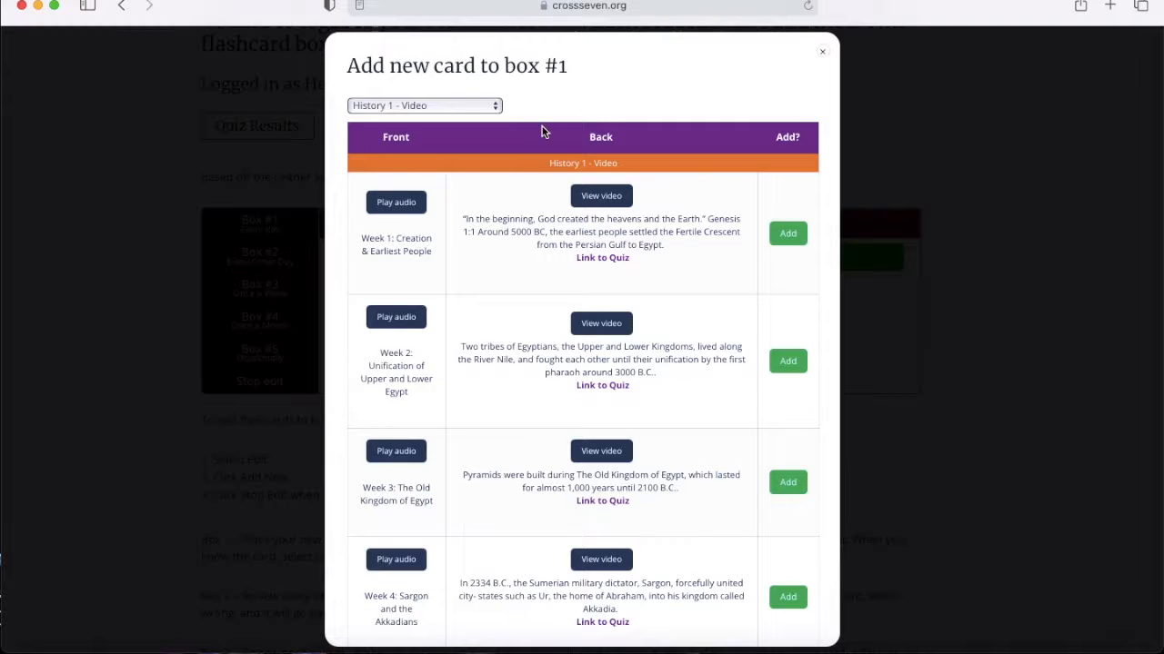
mouse_move(427, 275)
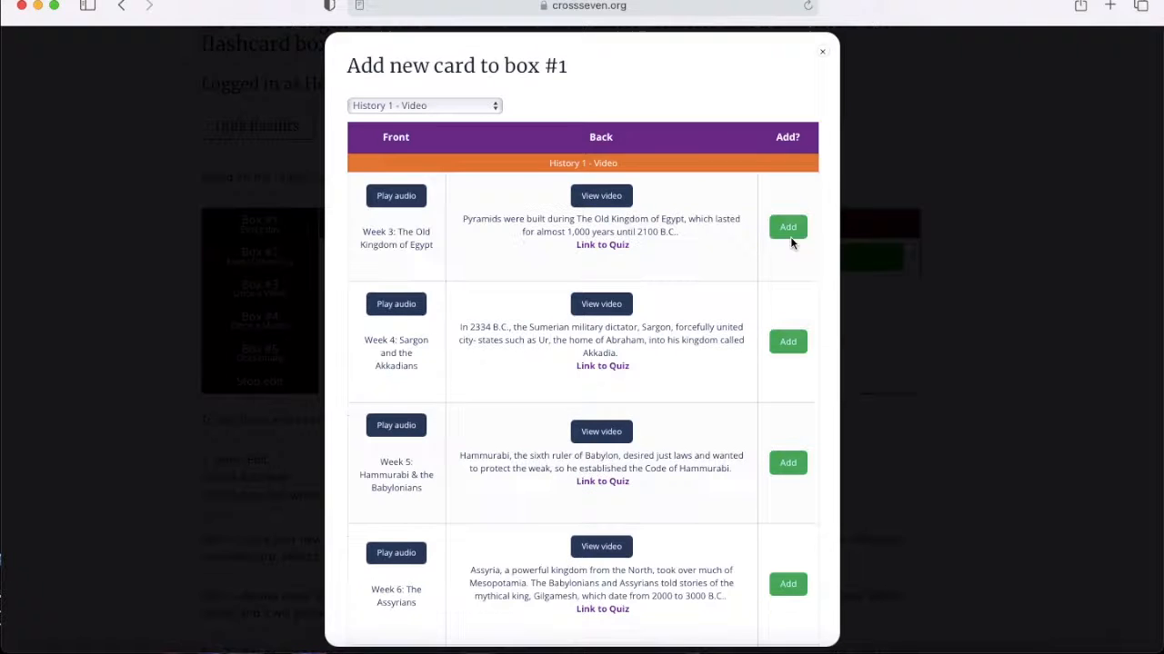
left_click(787, 227)
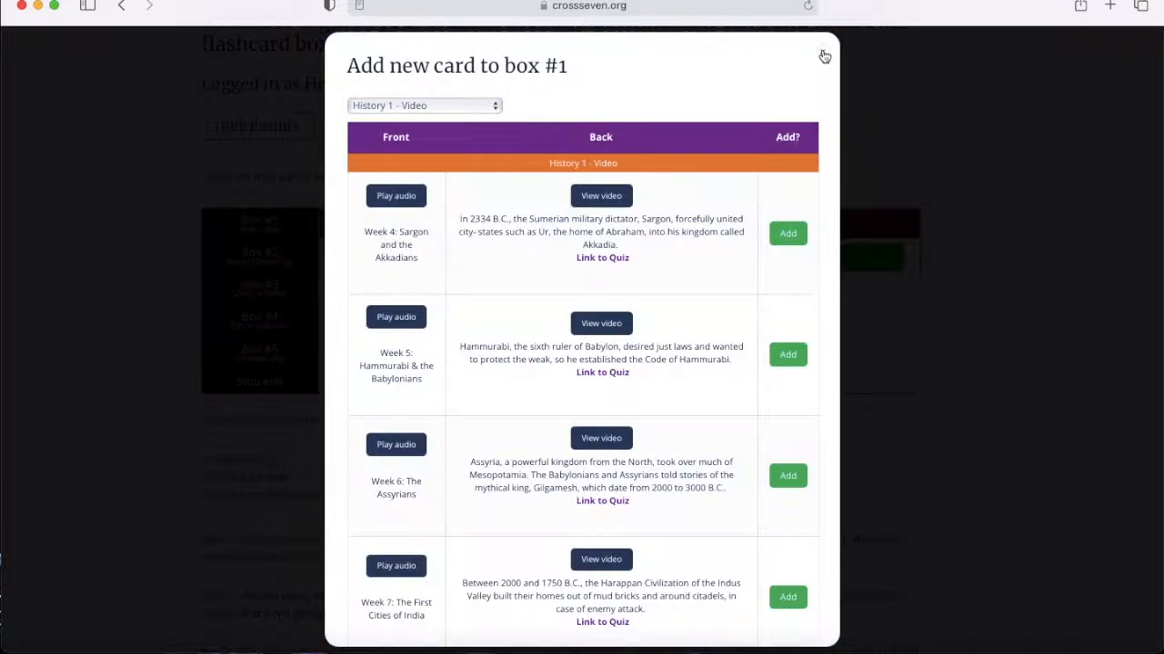
left_click(824, 55)
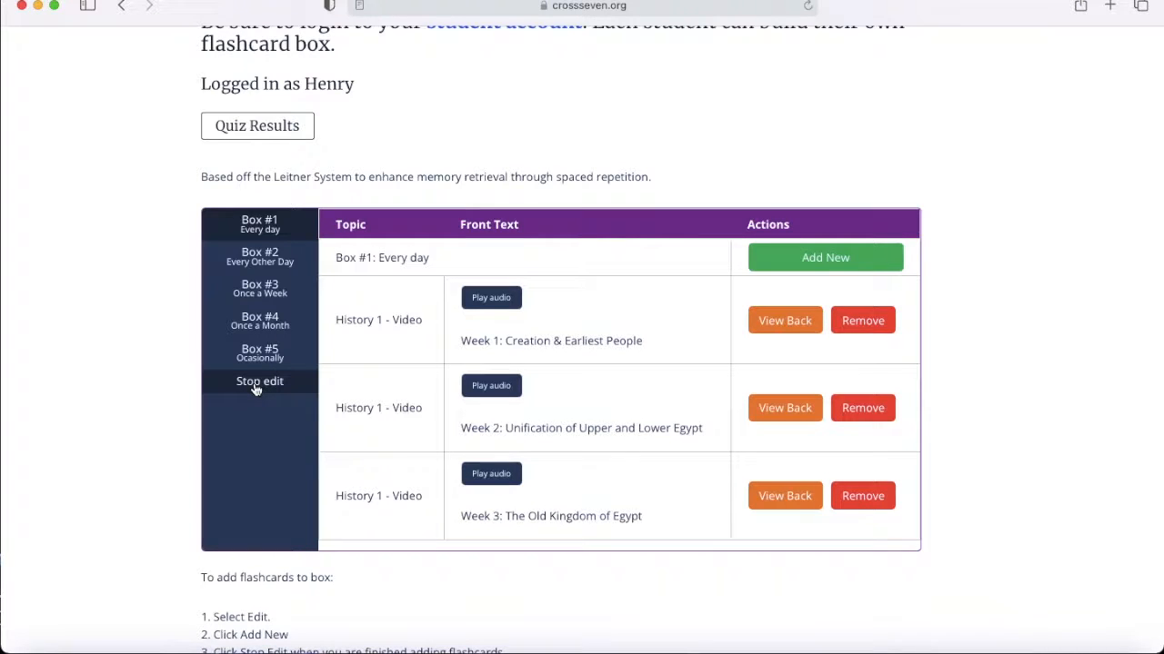
- Stop editing Box #1 and play the Week 1 Creation card's audio
left_click(259, 381)
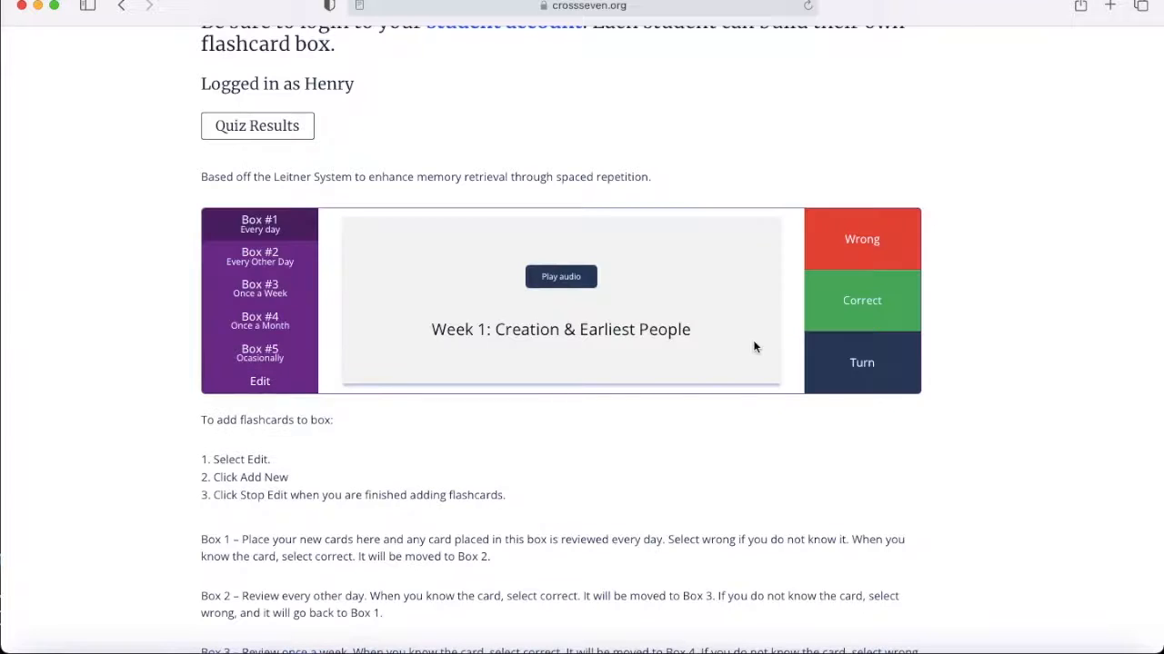
mouse_move(625, 325)
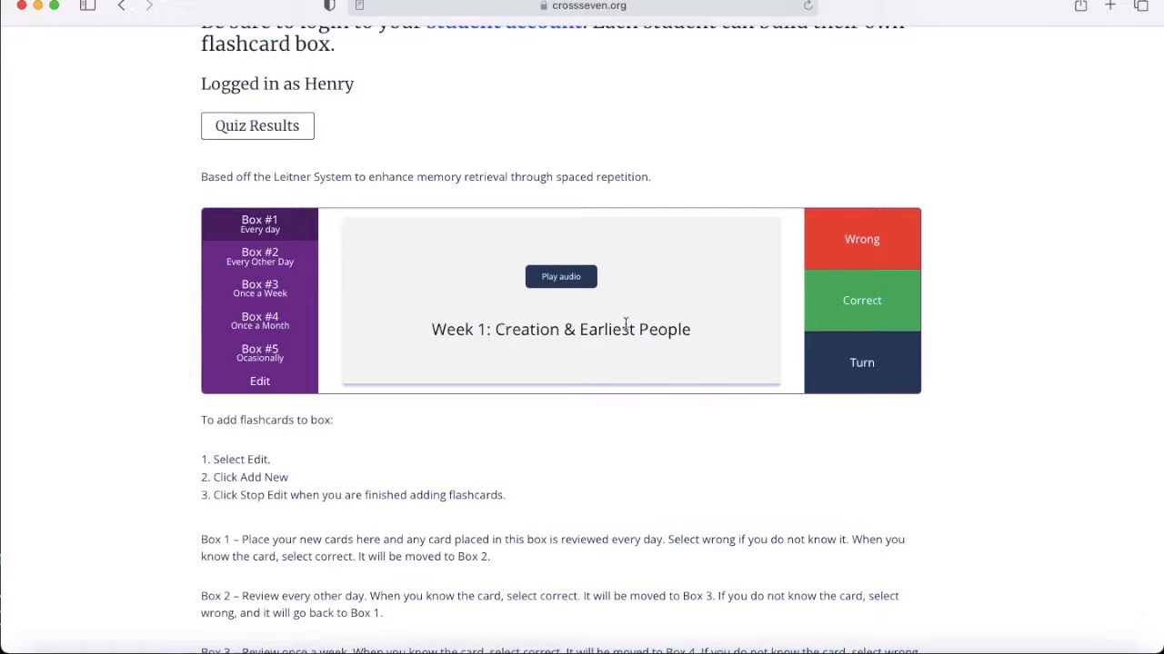
mouse_move(578, 324)
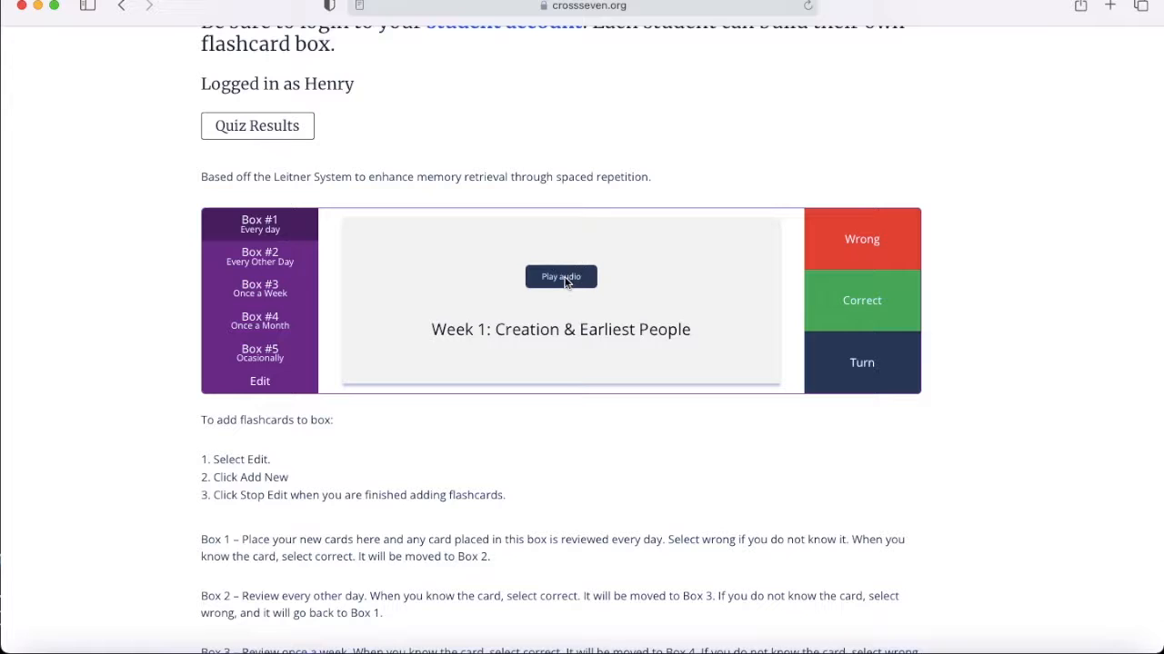
left_click(561, 276)
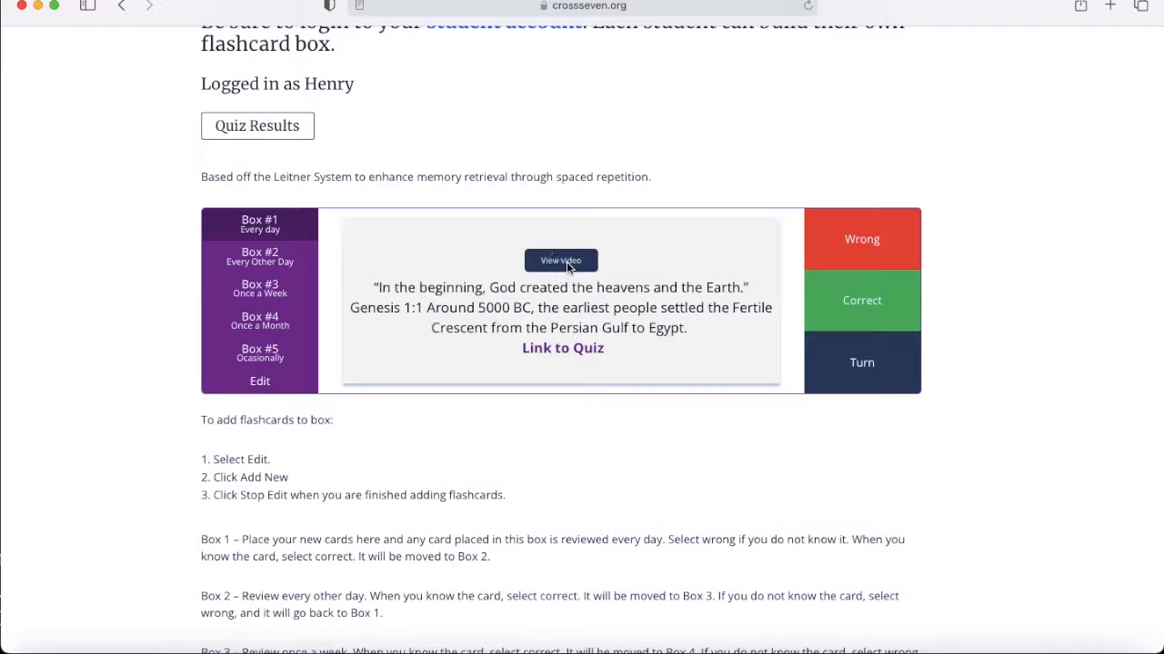
left_click(561, 260)
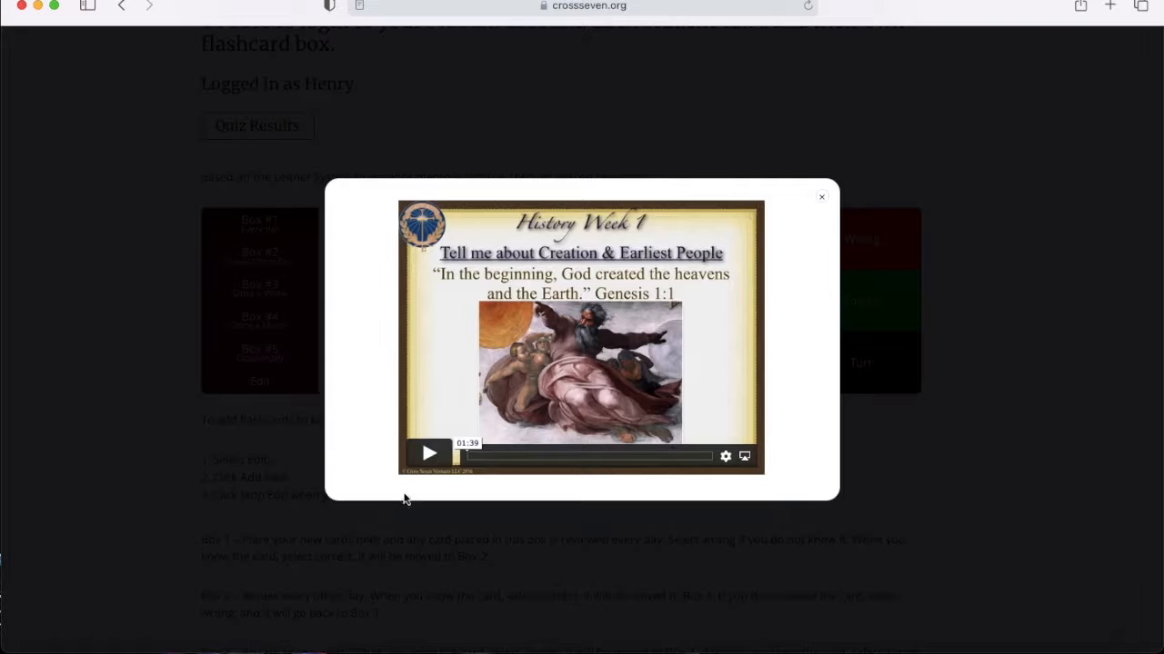
left_click(428, 452)
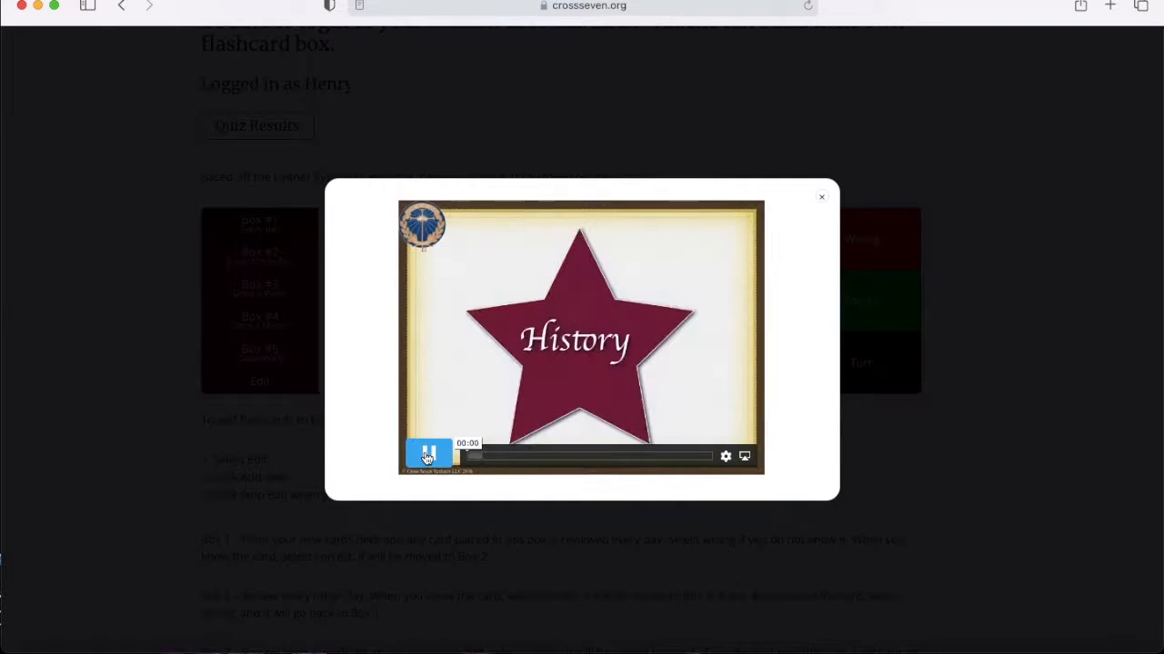
left_click(428, 453)
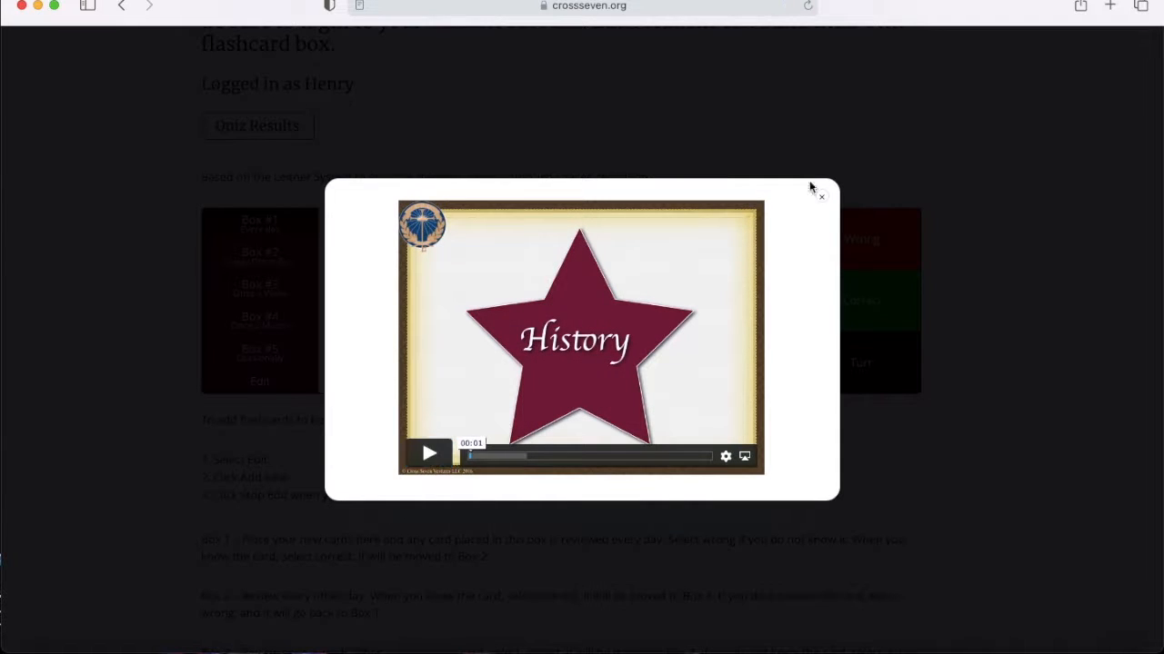
left_click(821, 194)
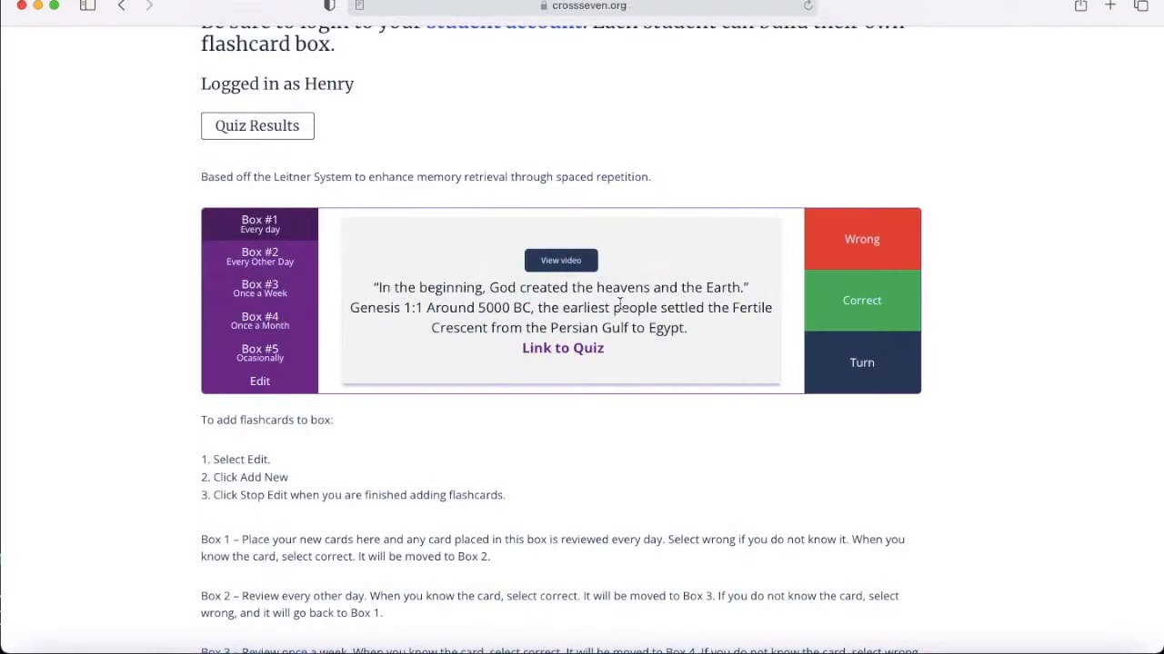
mouse_move(561, 348)
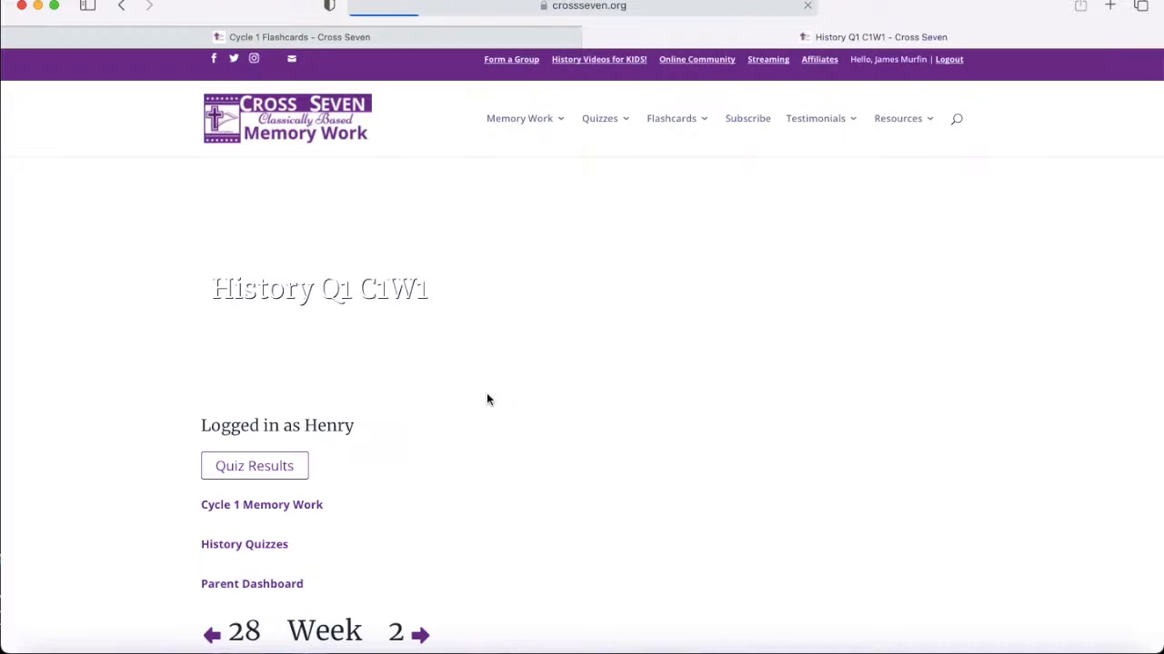
- Scroll through the History Q1 C1W1 page's quiz results, quiz links and week selector
scroll("down", 3)
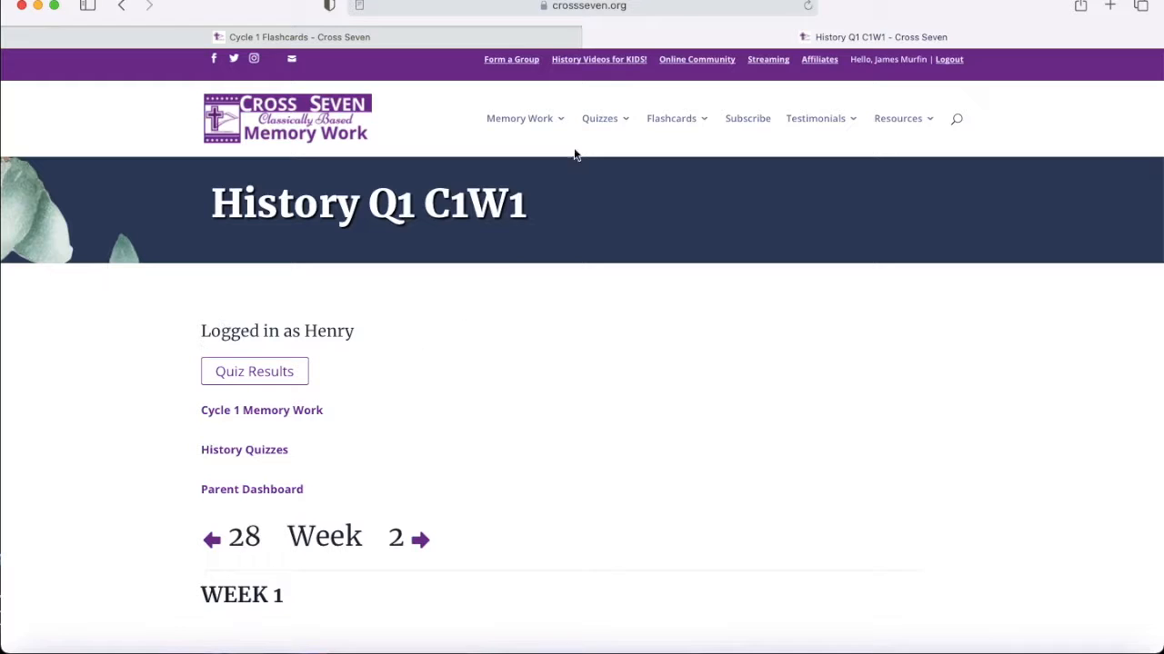
scroll("down", 3)
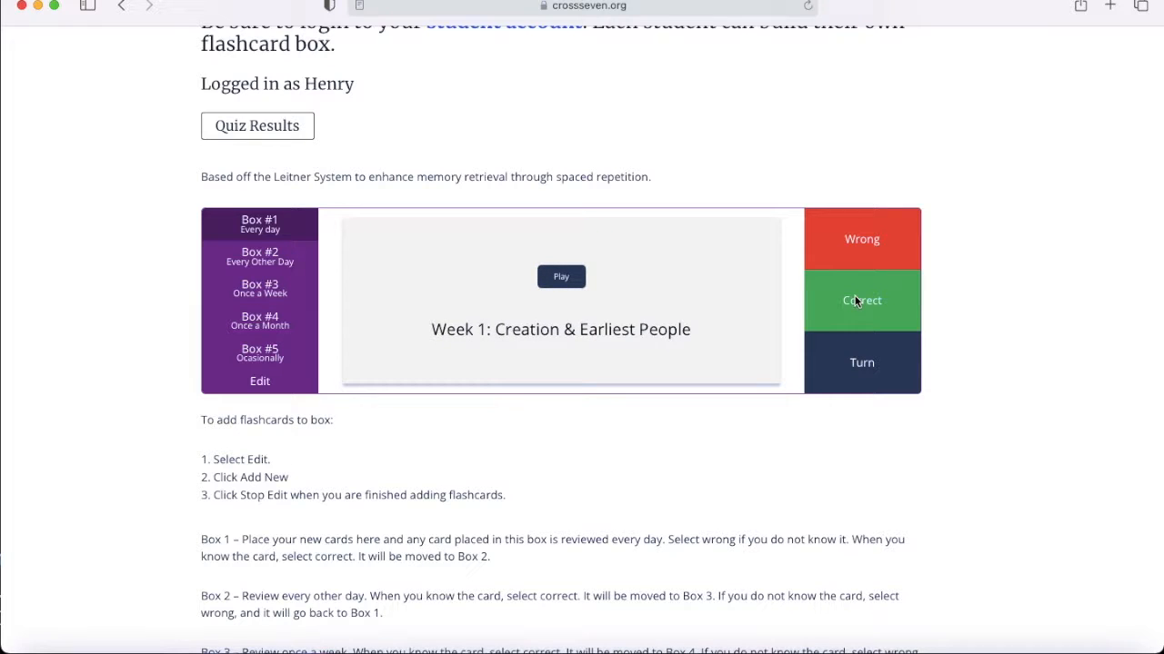
mouse_move(559, 347)
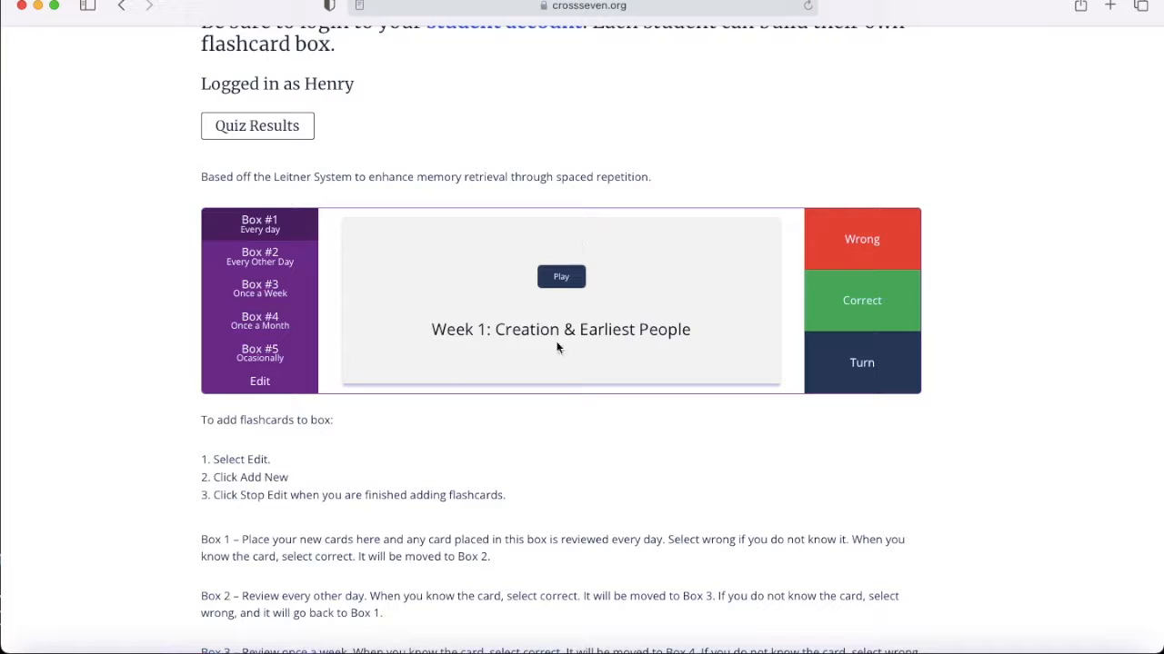
mouse_move(522, 372)
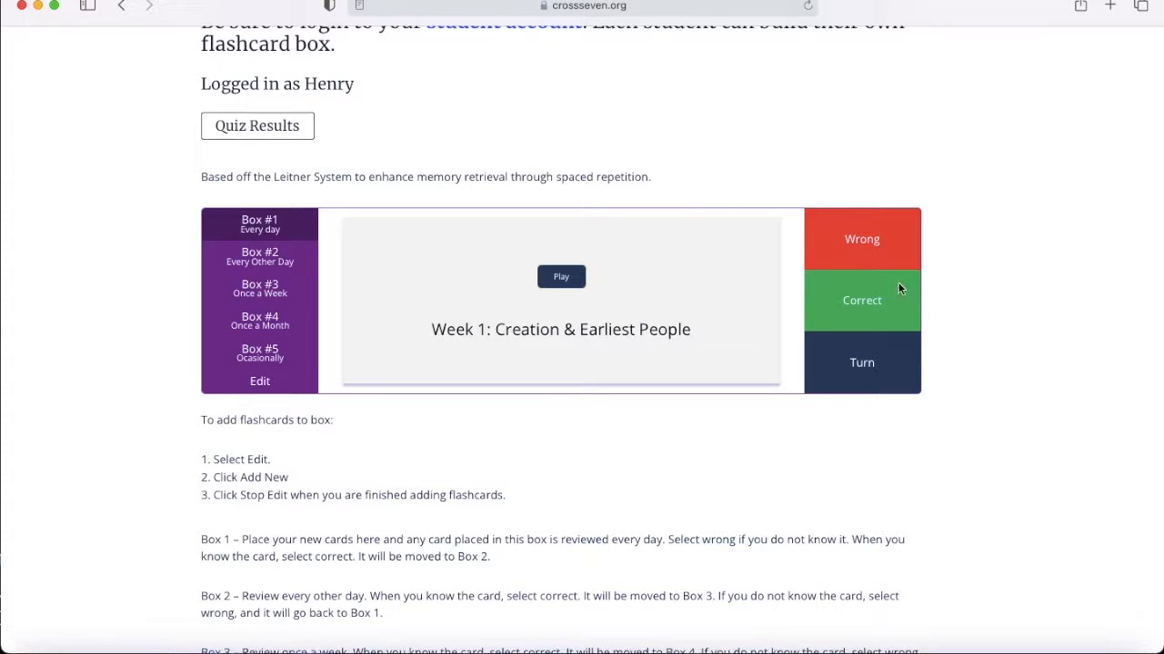
mouse_move(867, 237)
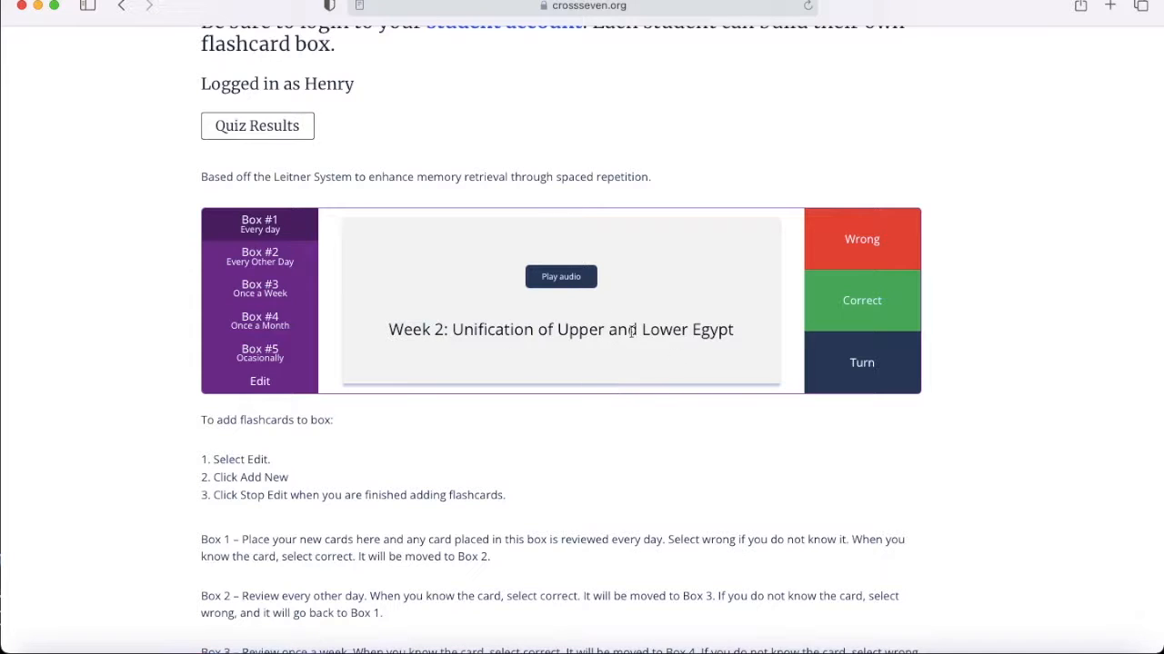
- Play the Week 2 Egypt card's audio, mark it Correct, then return to edit mode
left_click(560, 277)
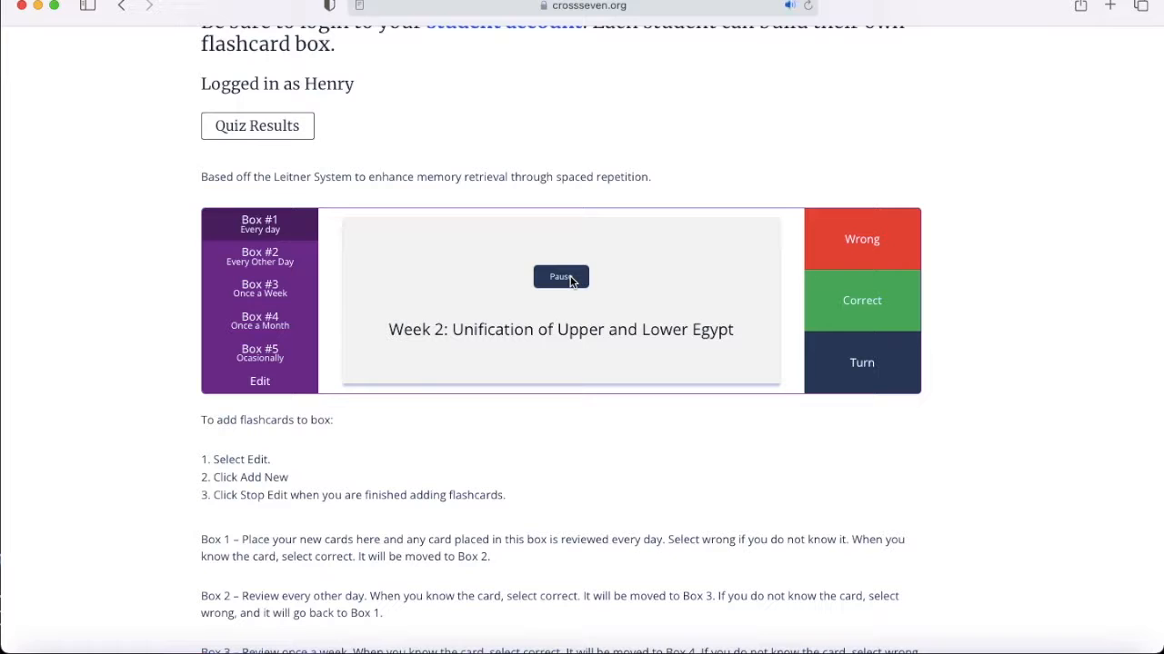
left_click(861, 363)
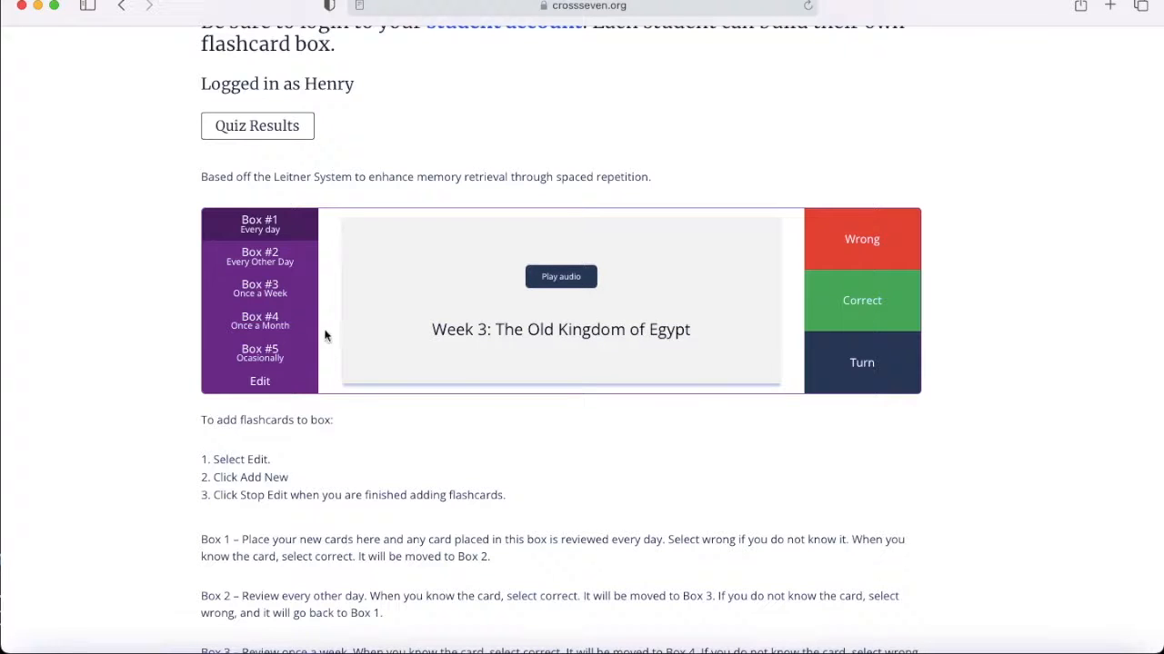
left_click(259, 381)
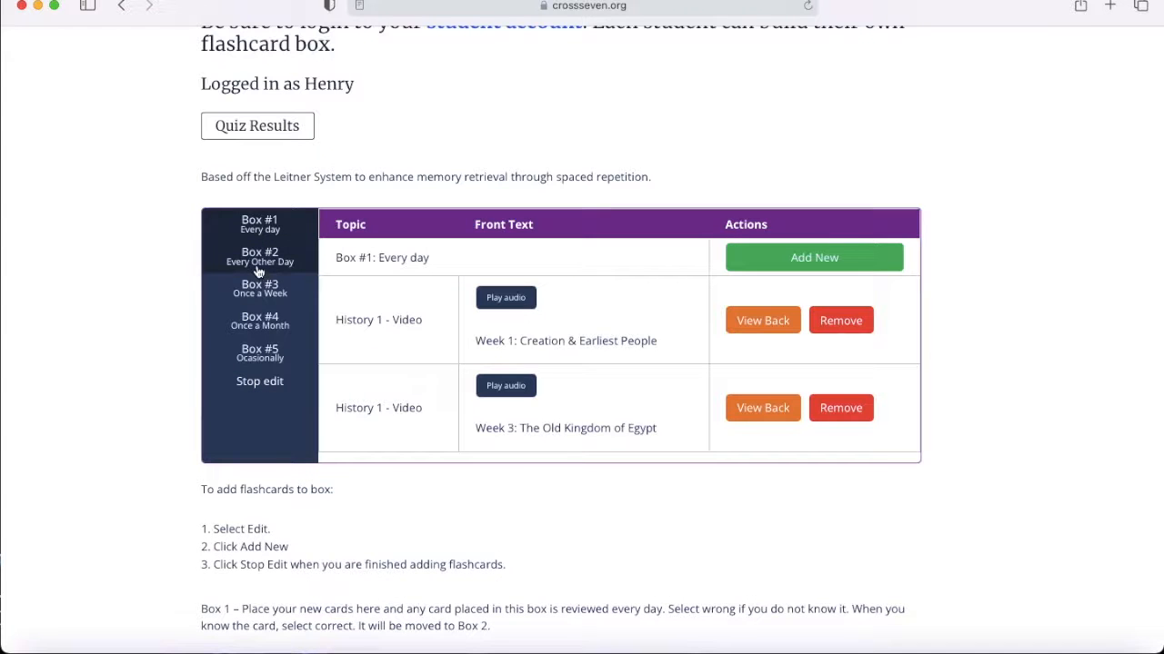
- Add the Scripture 1 - Video Week 1 card to Box #2 and close the list
left_click(259, 256)
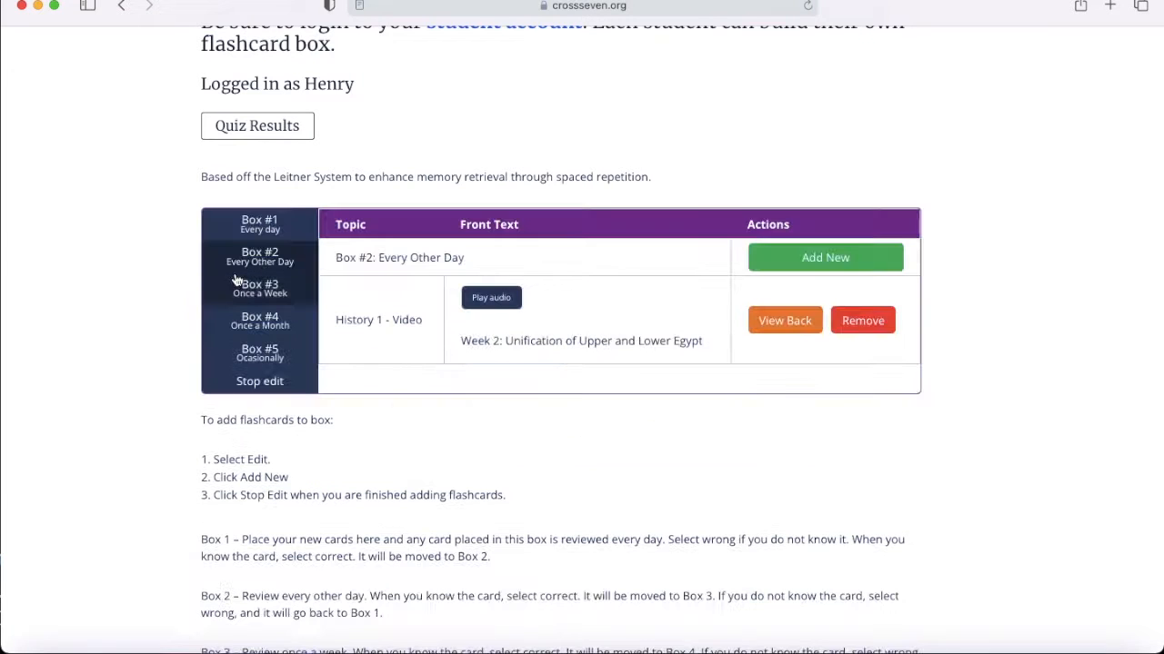
left_click(259, 258)
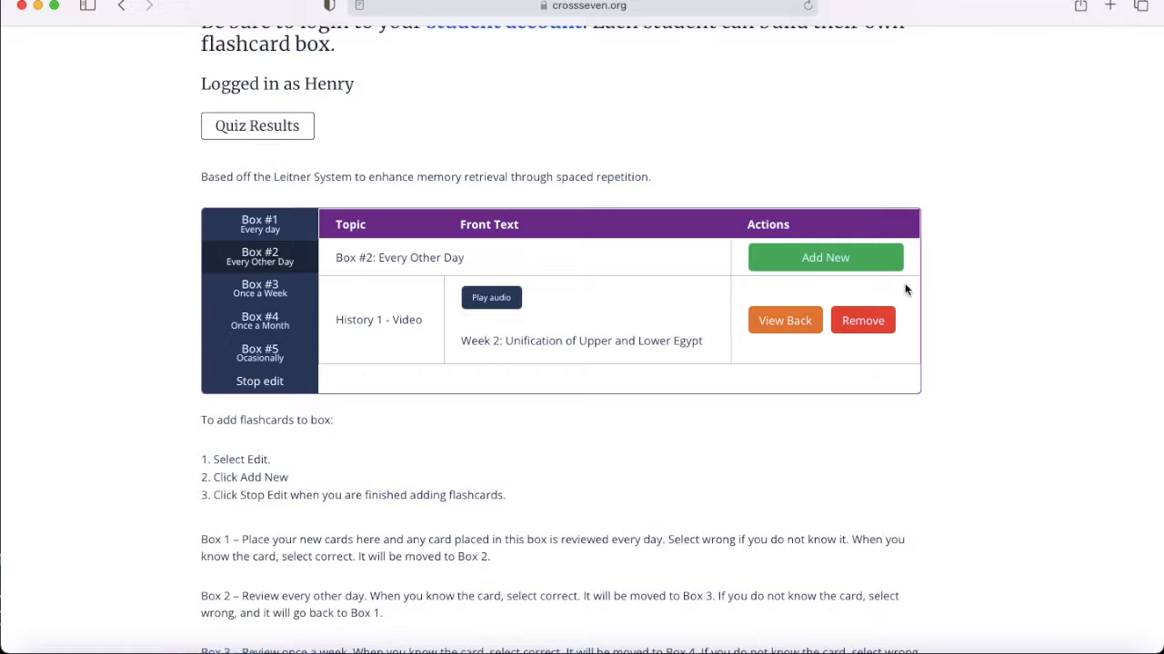
left_click(823, 258)
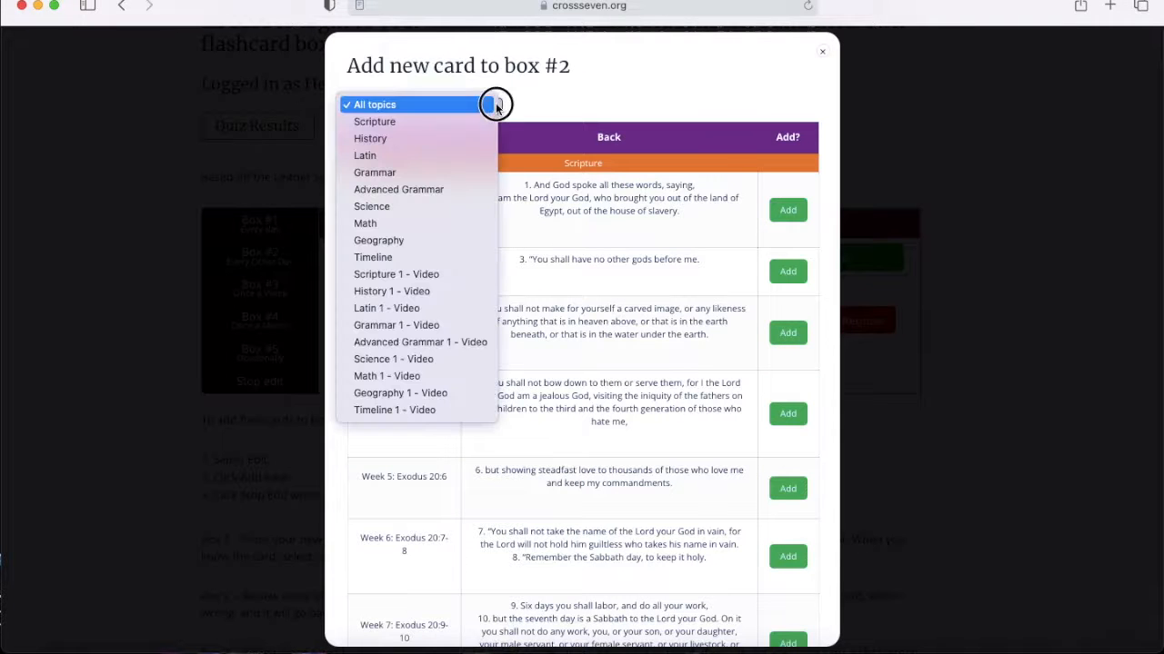
mouse_move(420, 274)
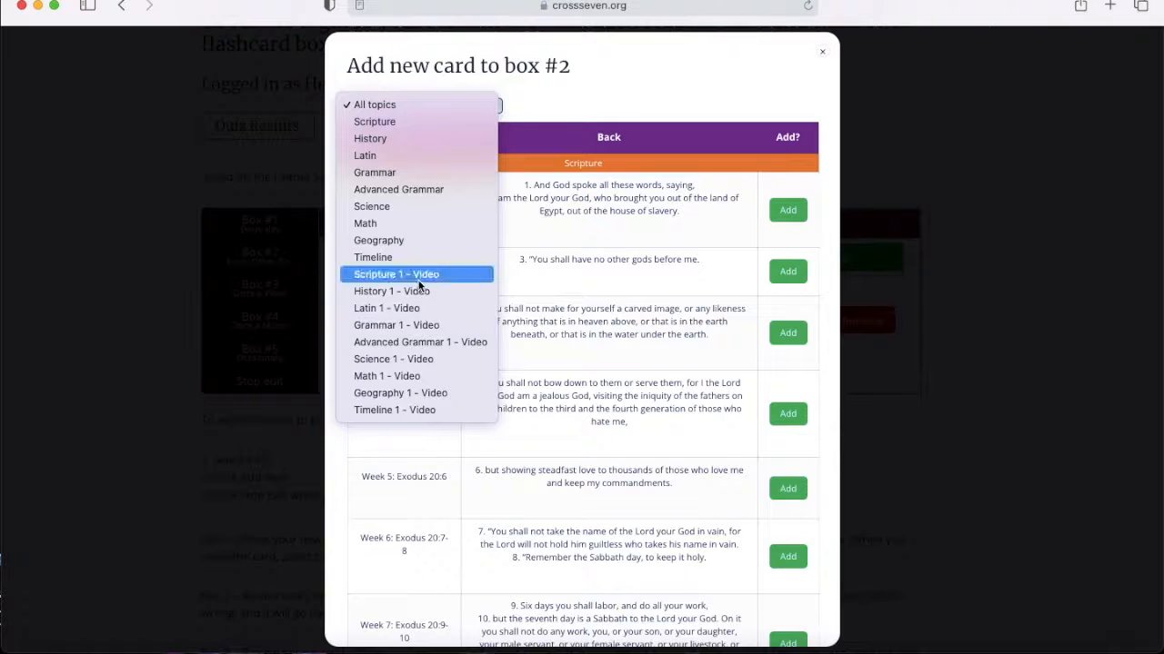
left_click(396, 273)
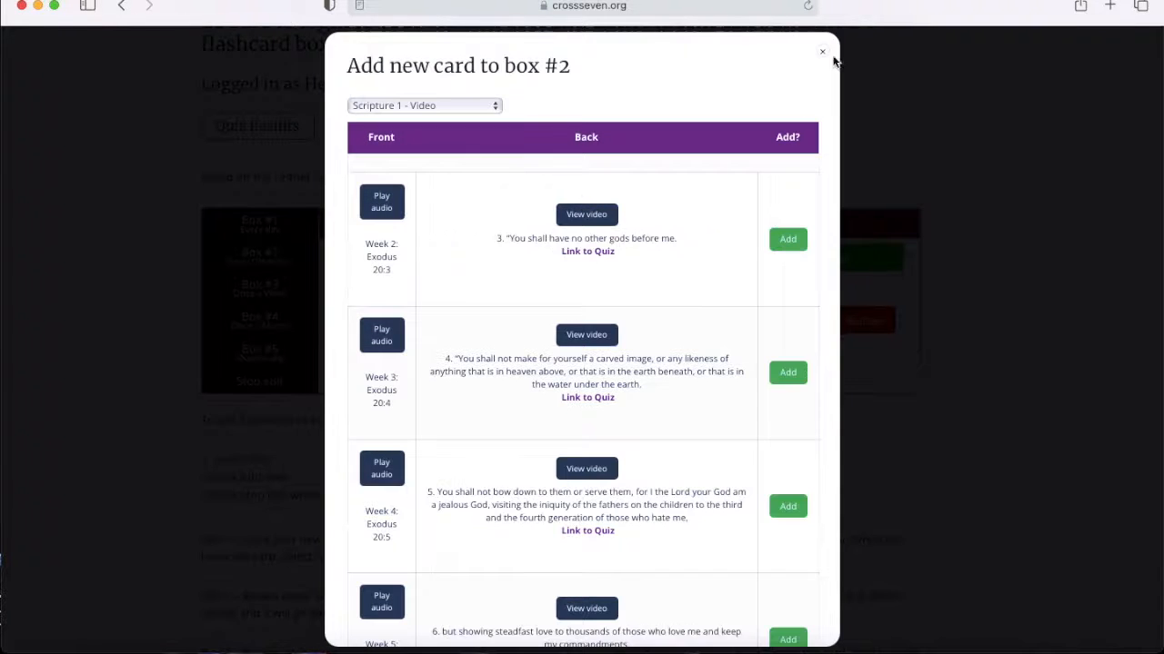
left_click(822, 51)
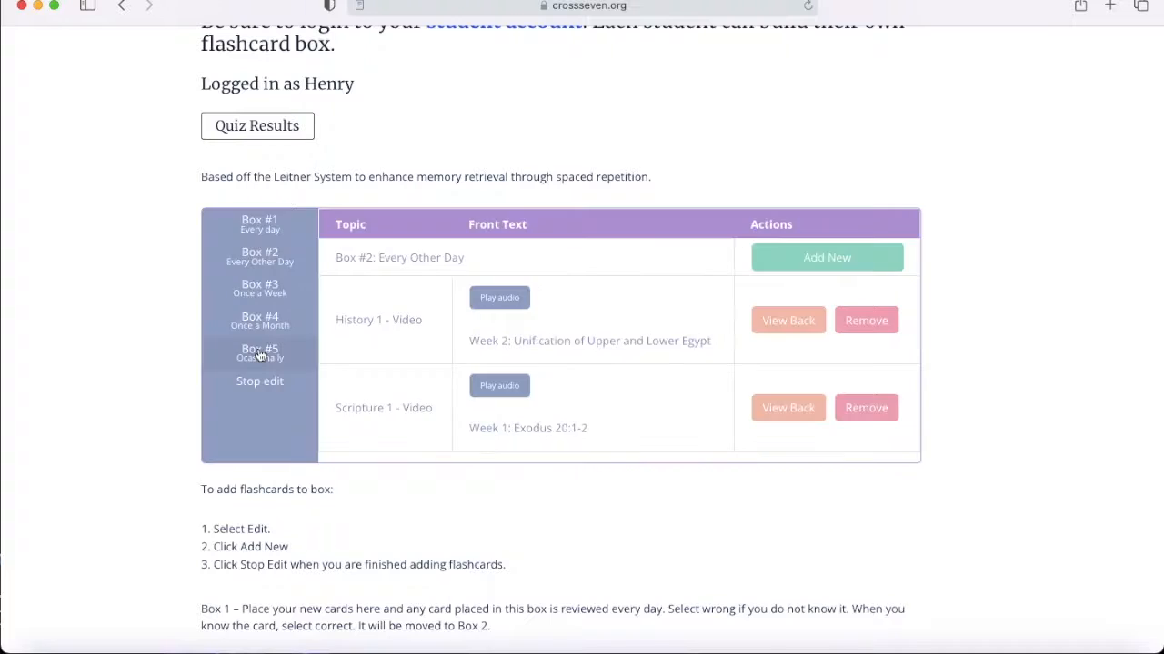
- Check the cards in Box #5, Box #2 and Box #3 while editing
left_click(259, 353)
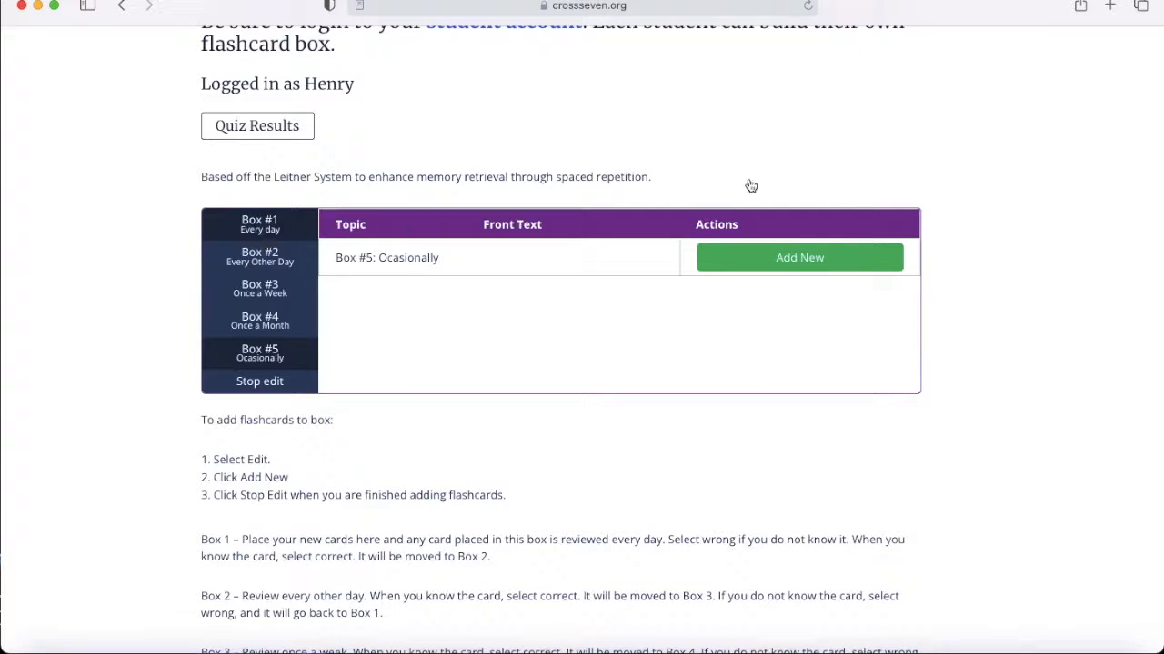
left_click(259, 256)
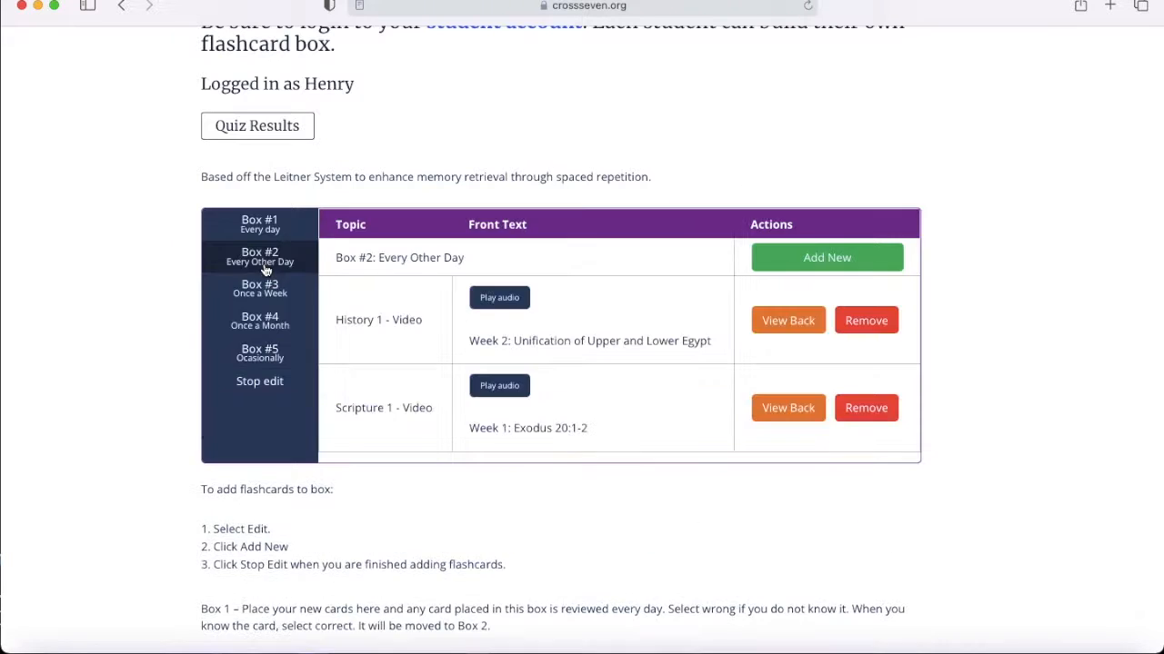
left_click(259, 288)
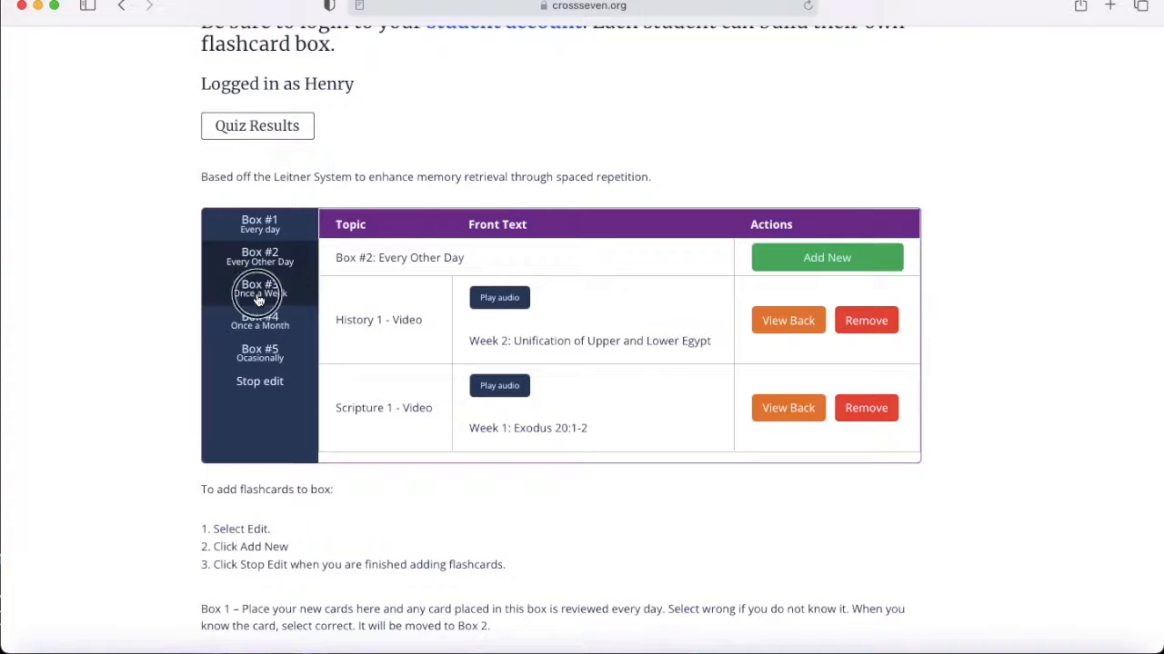
left_click(259, 288)
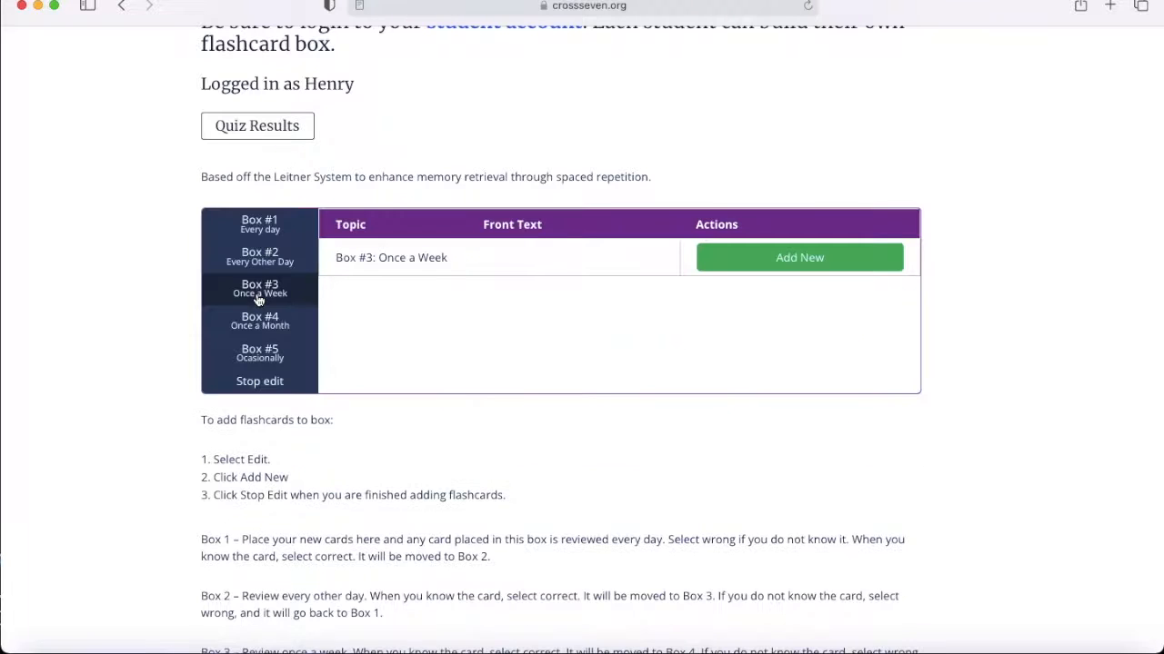
left_click(259, 223)
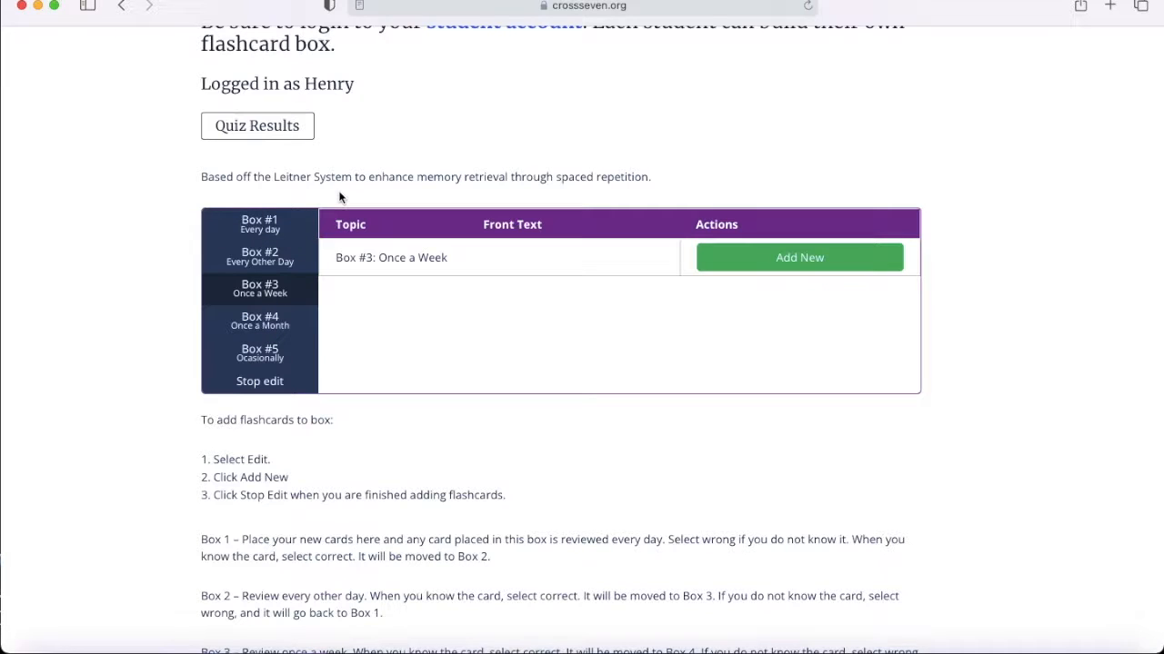
mouse_move(421, 205)
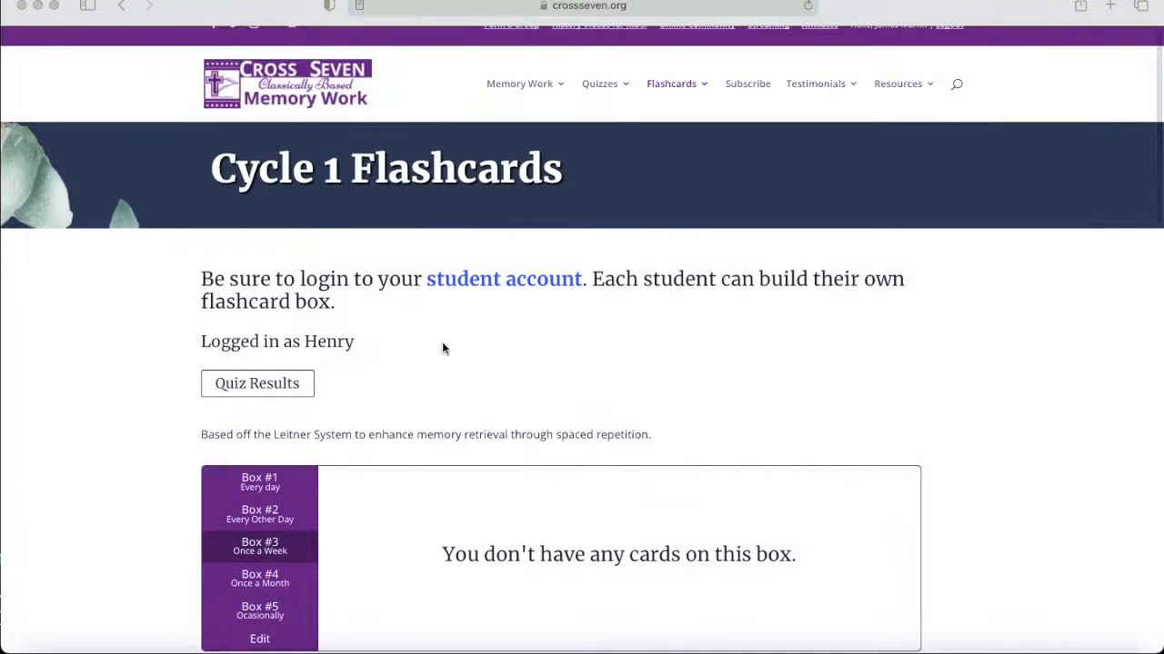
- Log in as another child from the Parent Dashboard
left_click(599, 84)
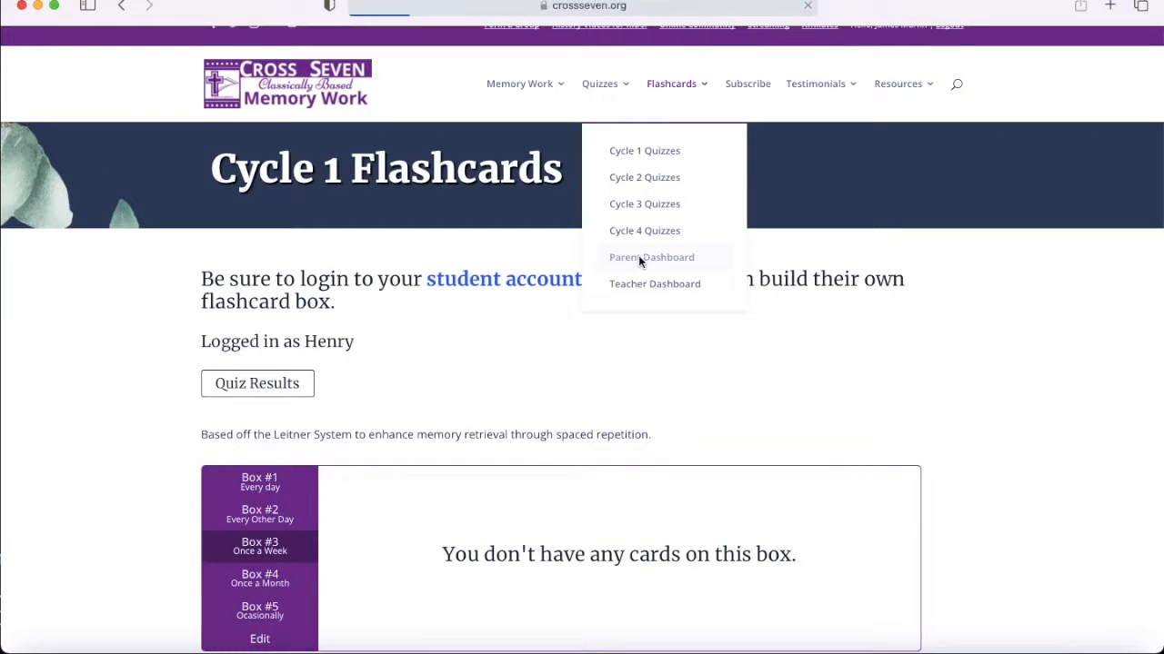
left_click(651, 257)
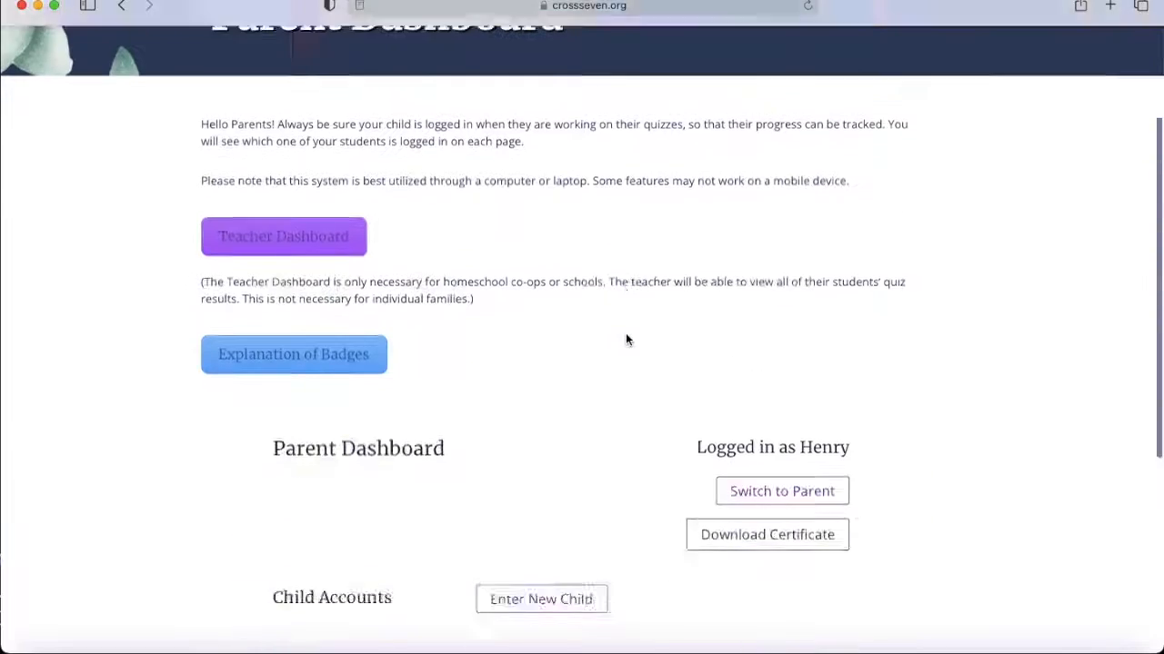
scroll("down", 3)
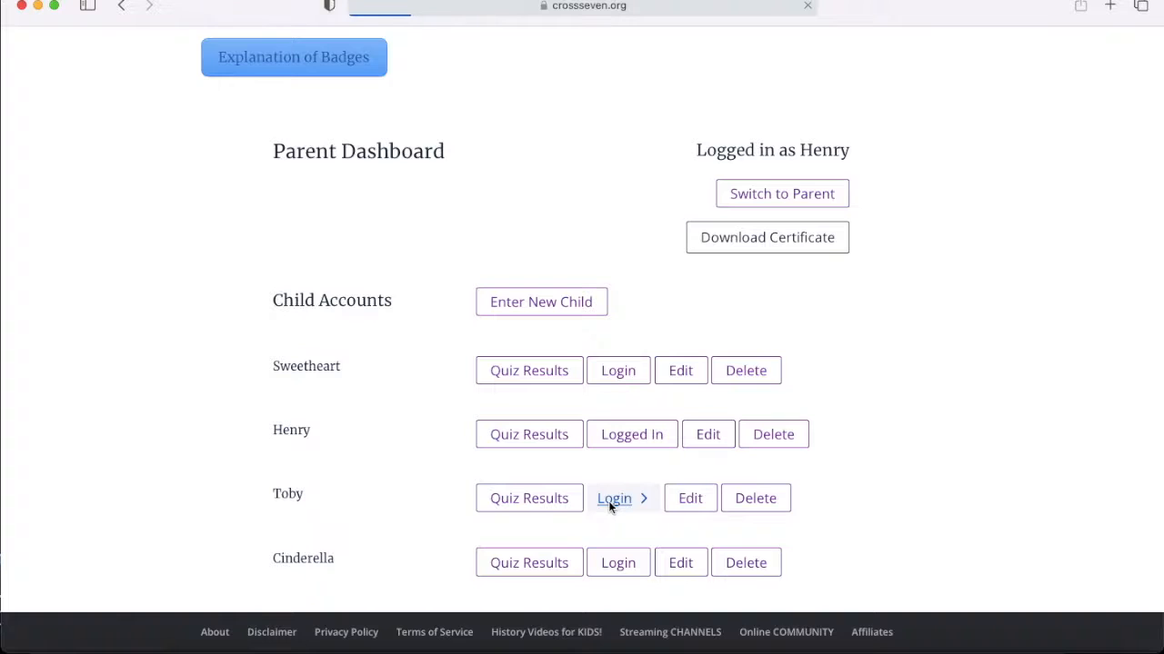
left_click(613, 498)
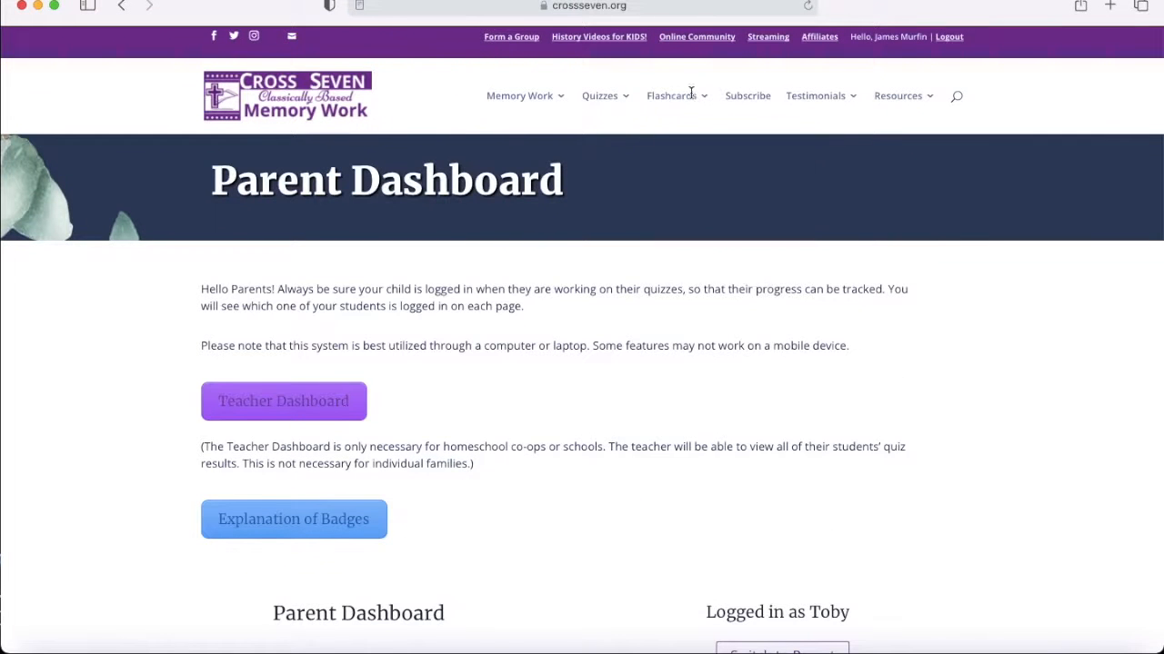
- Open Cycle 1 Flashcards and view the new child's empty Box #1
left_click(671, 96)
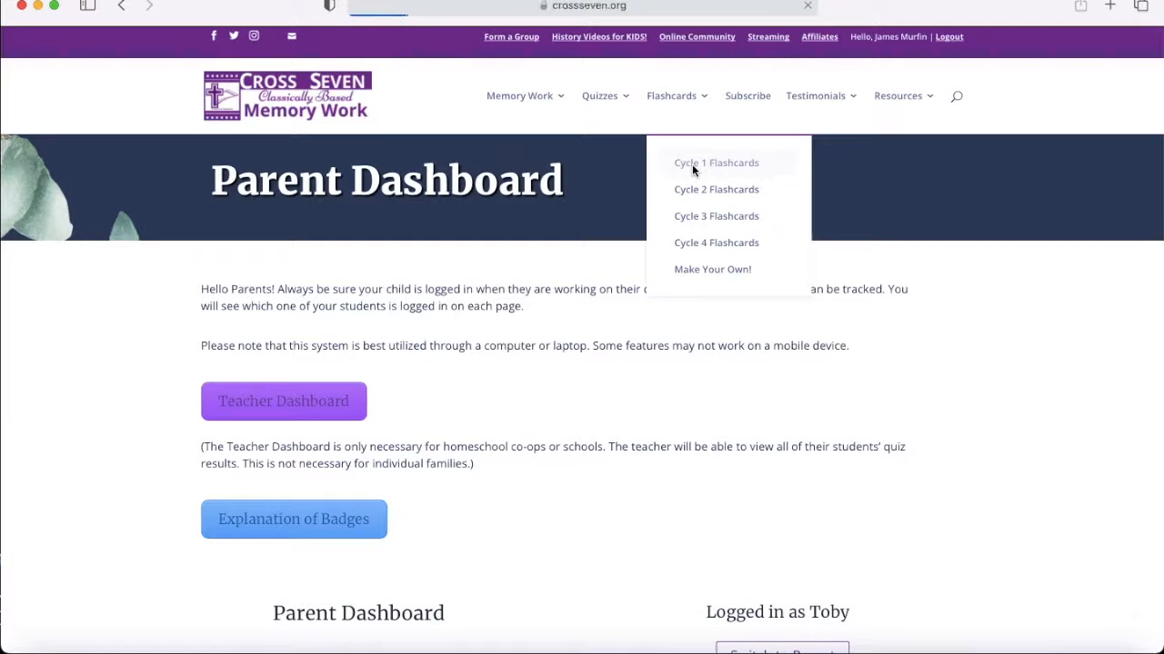
left_click(715, 163)
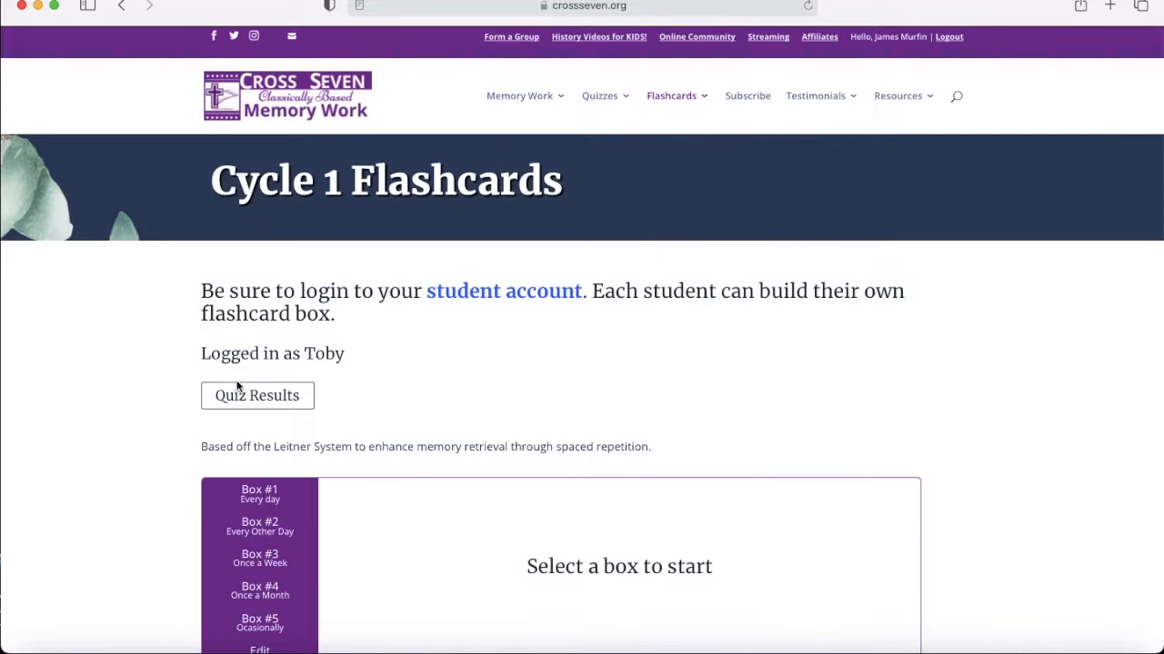
scroll("down", 3)
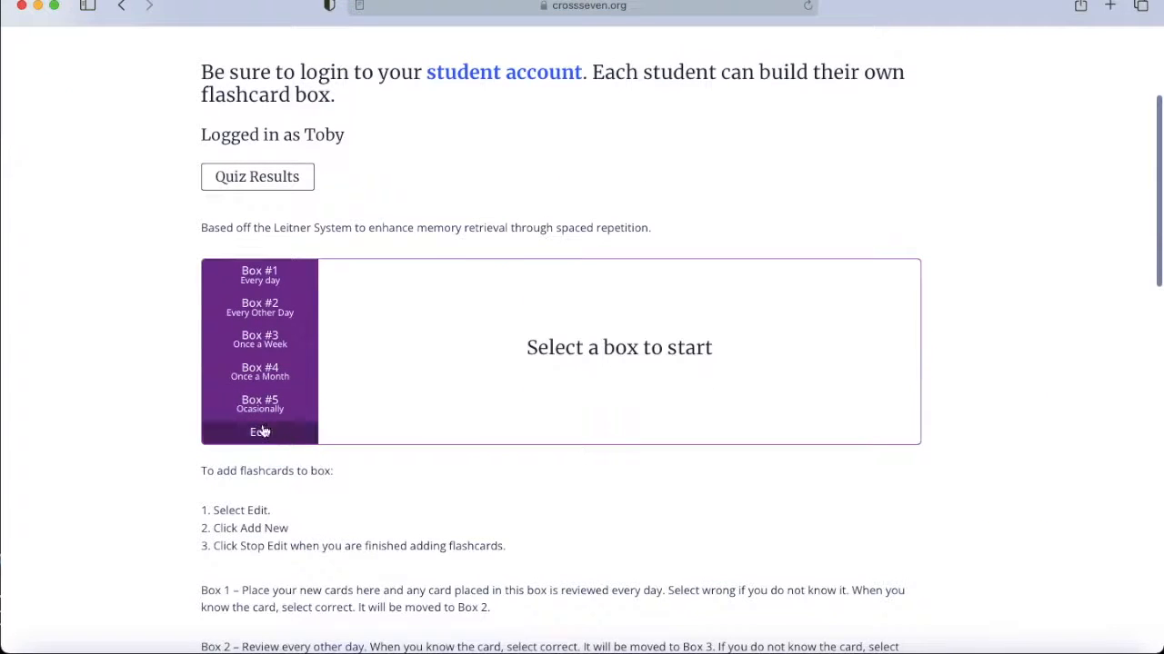
left_click(259, 274)
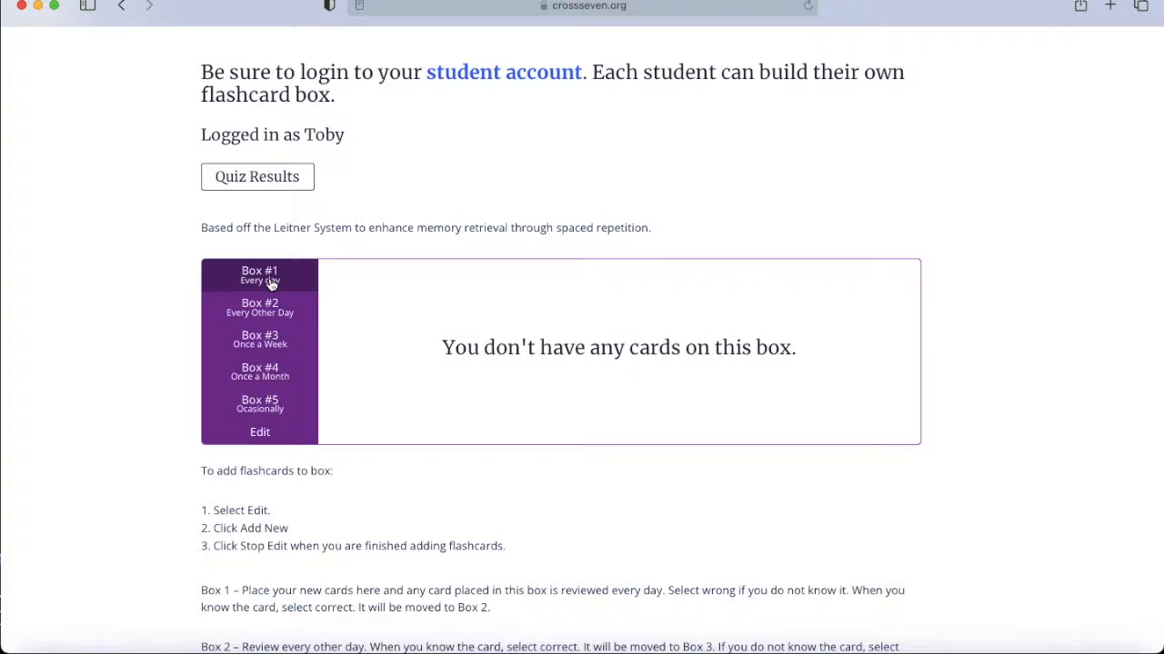
mouse_move(348, 457)
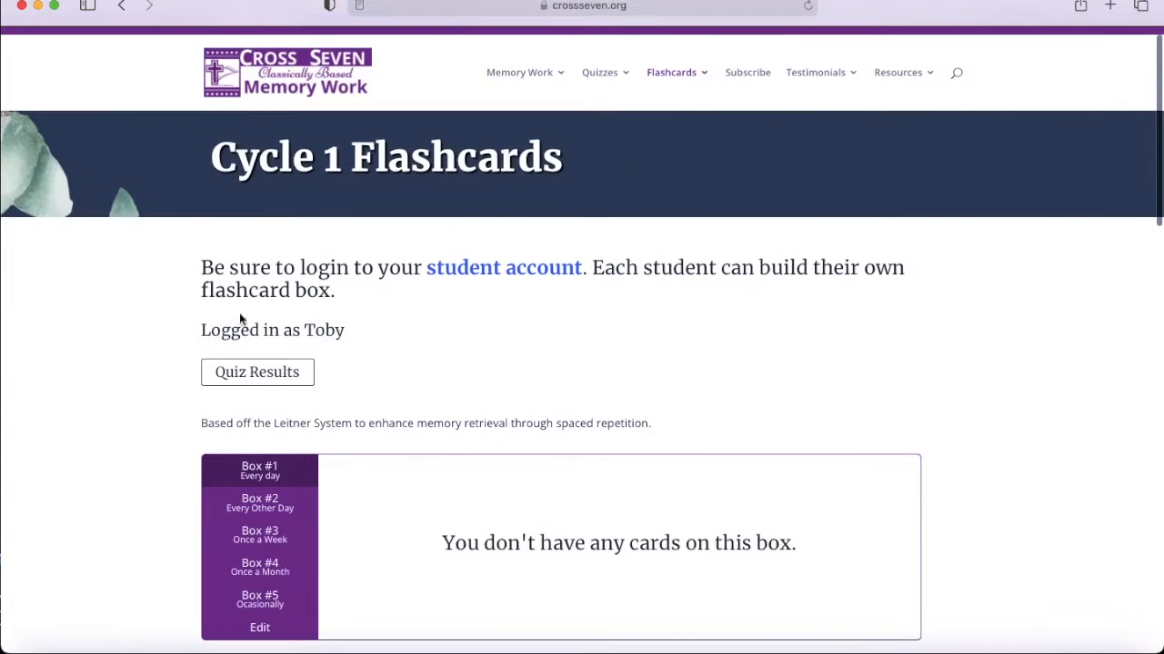
mouse_move(273, 433)
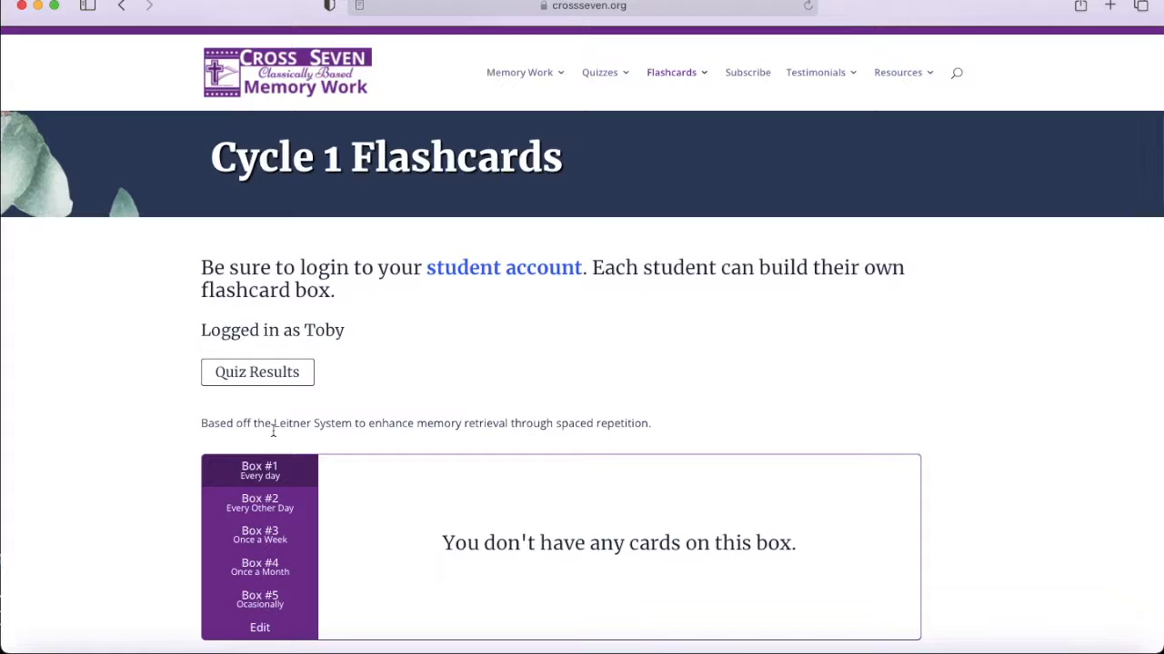